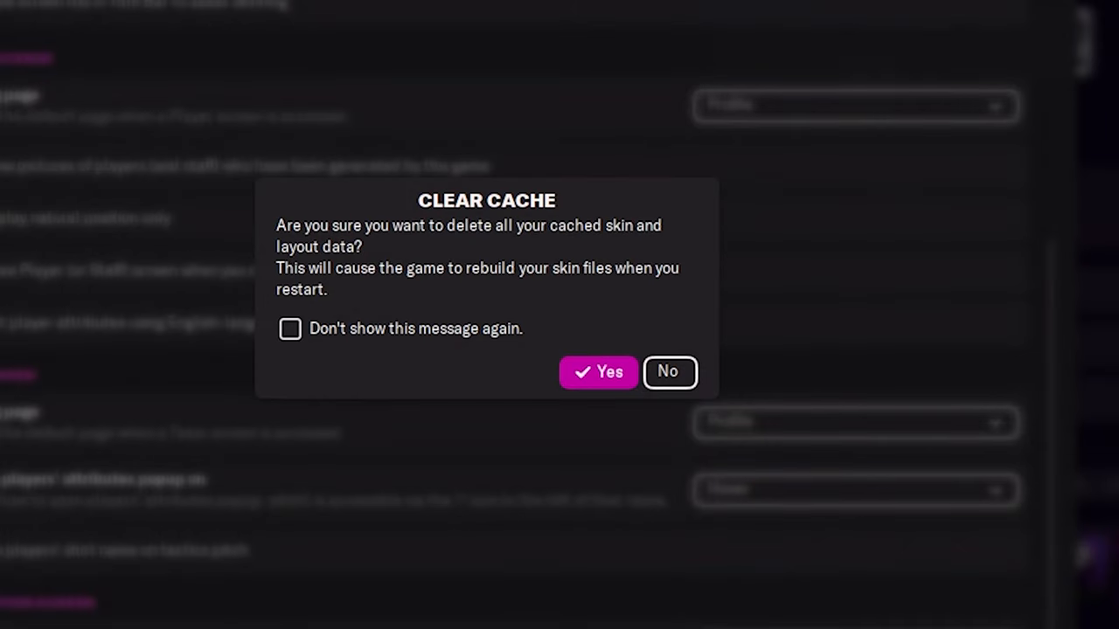
Step: Confirm Yes in the Clear Cache dialog so the game rebuilds its skin files
{"action": "left_click", "coordinate": [598, 370]}
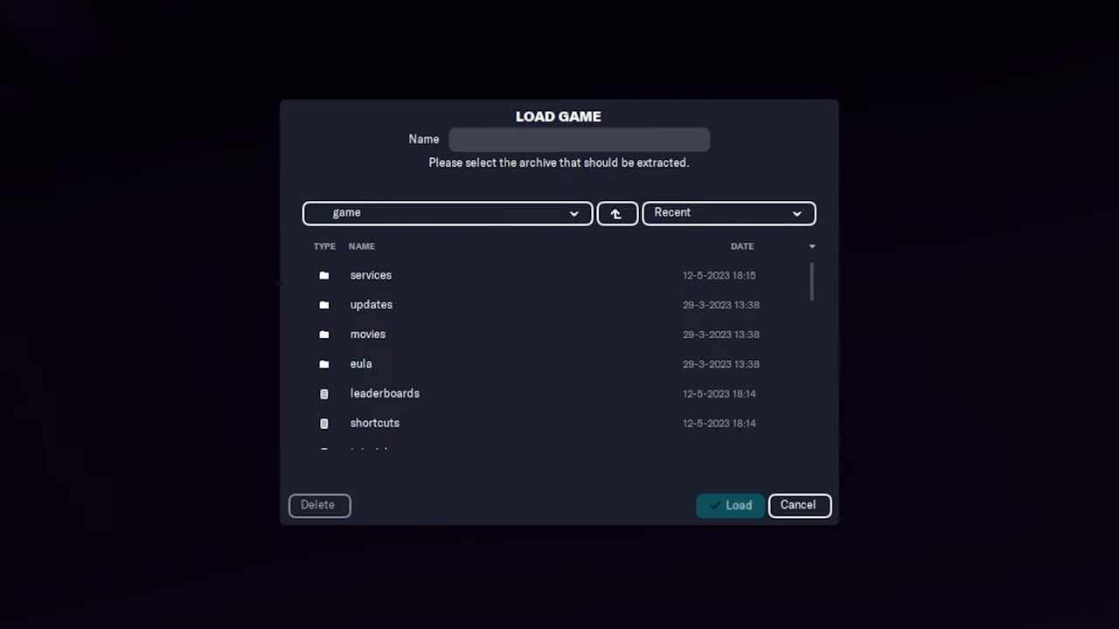
Step: Browse from drive D: into Steam > steamapps > common in the Load Game dialog
{"action": "left_click", "coordinate": [615, 214]}
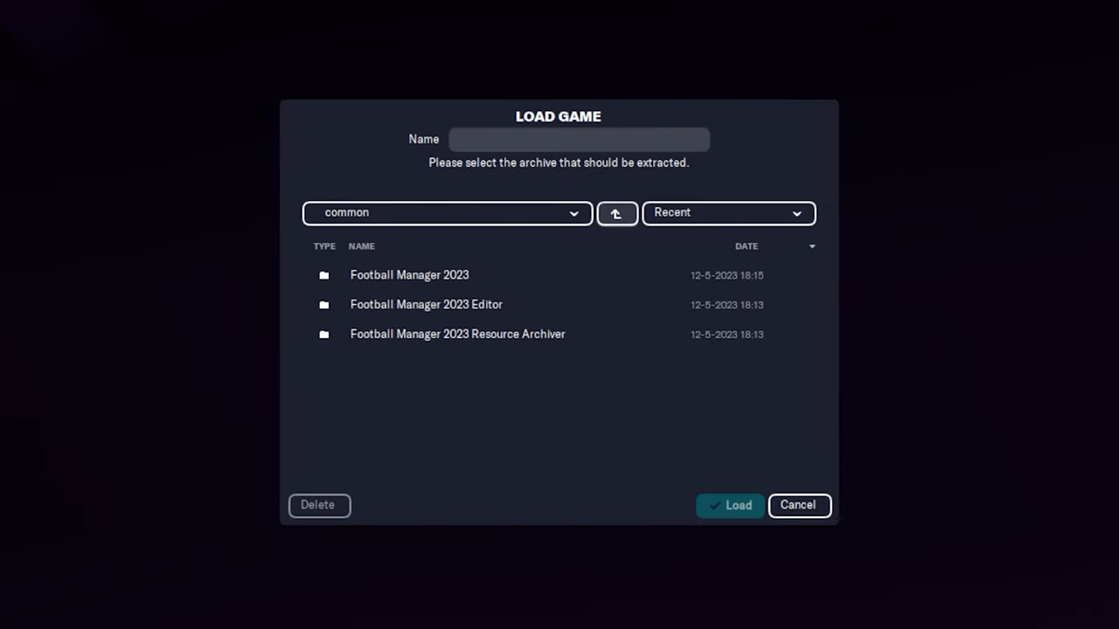
{"action": "left_click", "coordinate": [615, 214]}
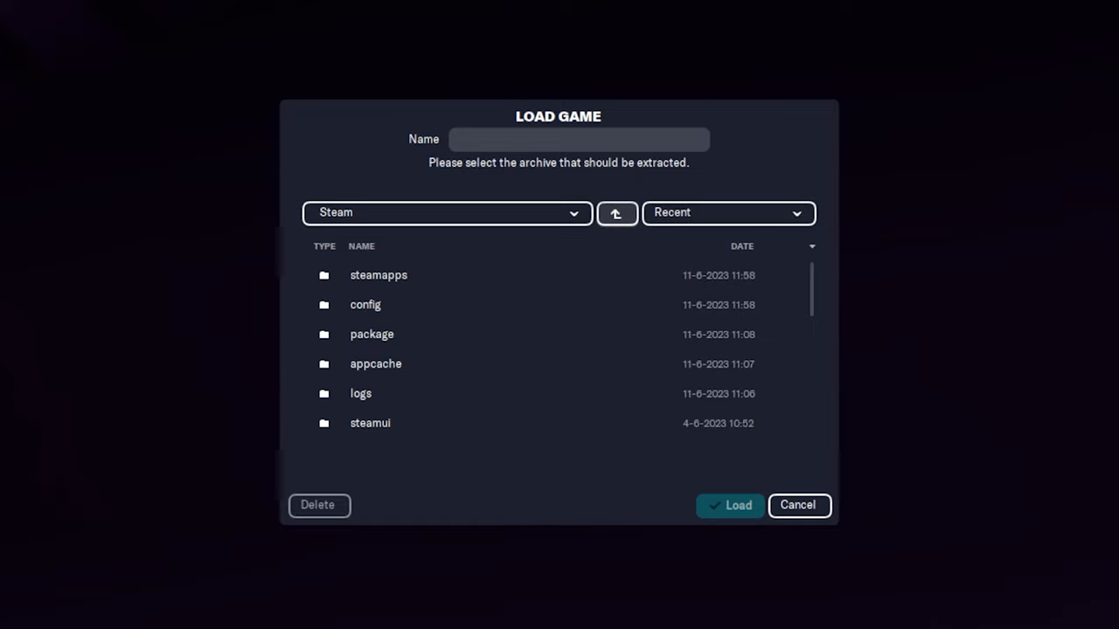
{"action": "left_click", "coordinate": [615, 214]}
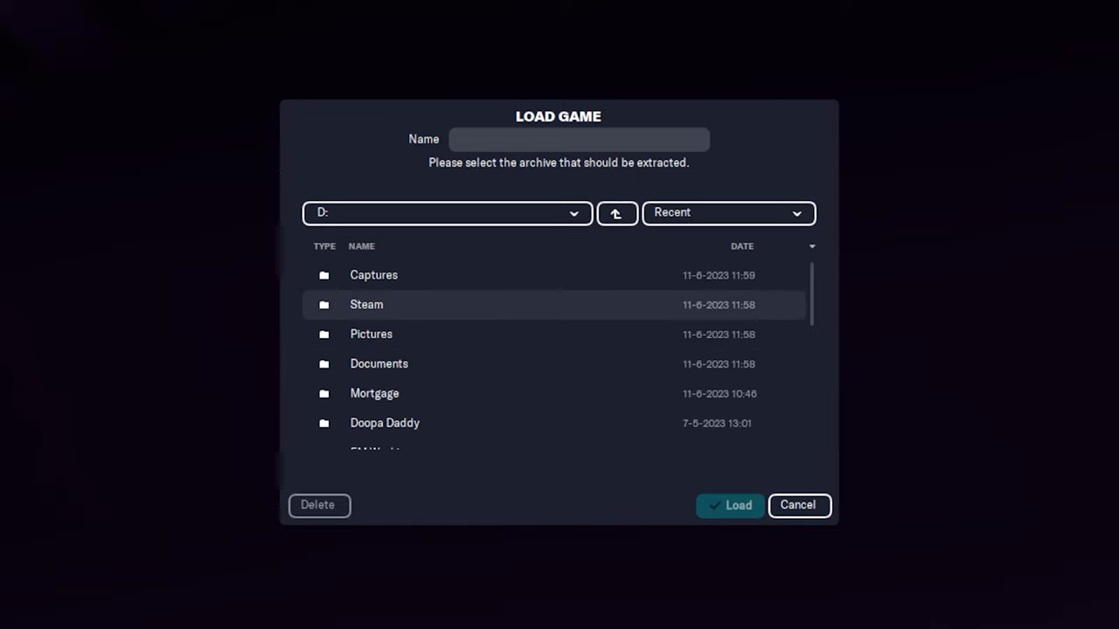
{"action": "double_click", "coordinate": [367, 304]}
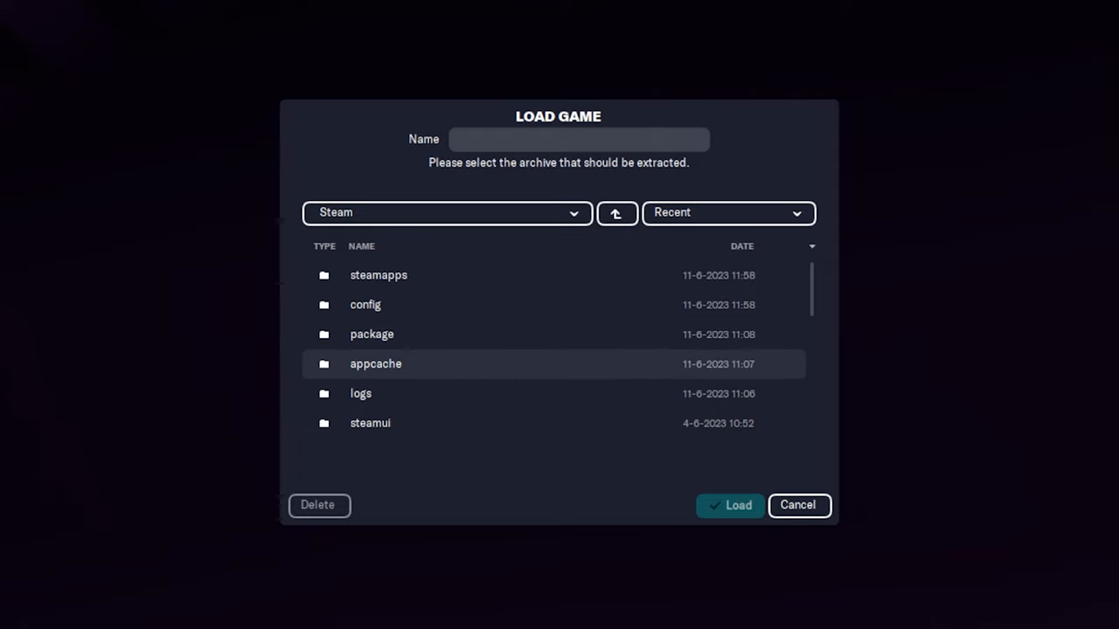
{"action": "left_click", "coordinate": [377, 274]}
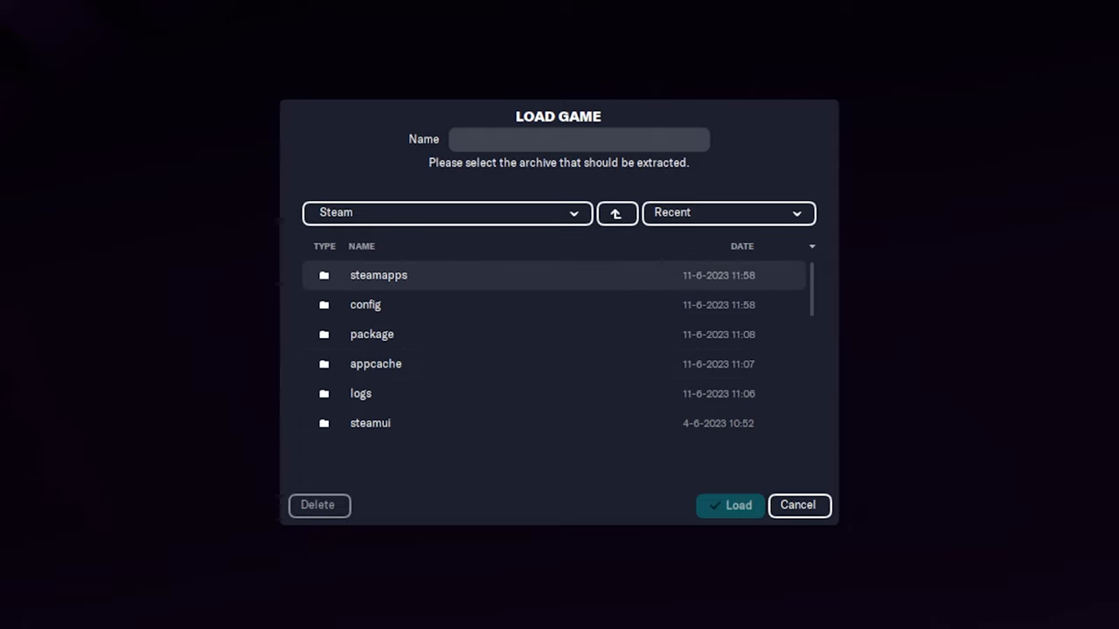
{"action": "double_click", "coordinate": [378, 275]}
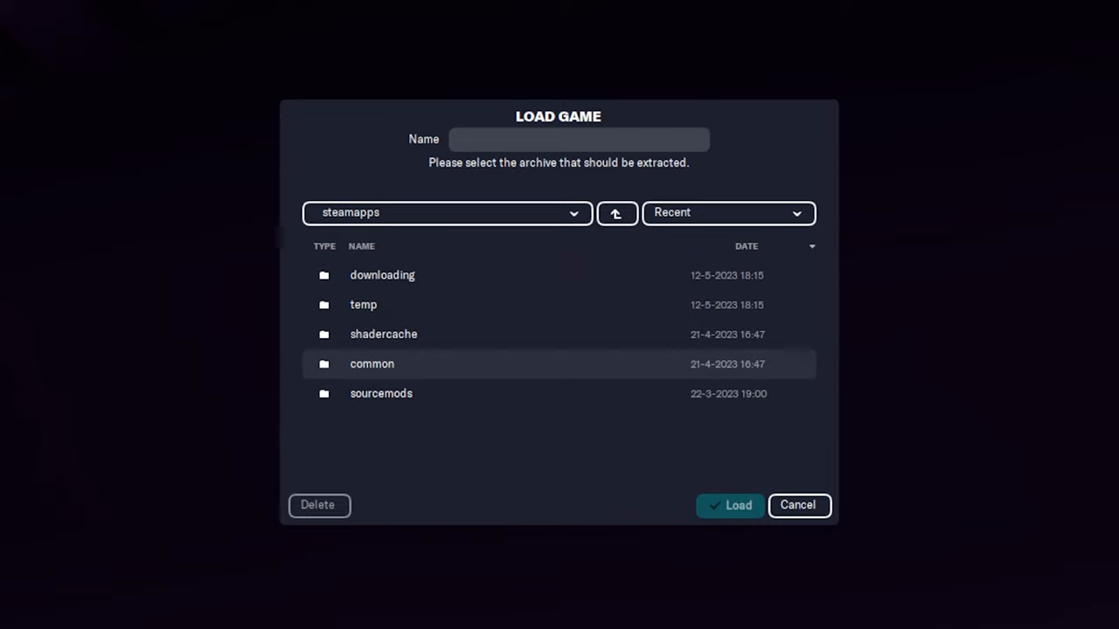
{"action": "double_click", "coordinate": [371, 364]}
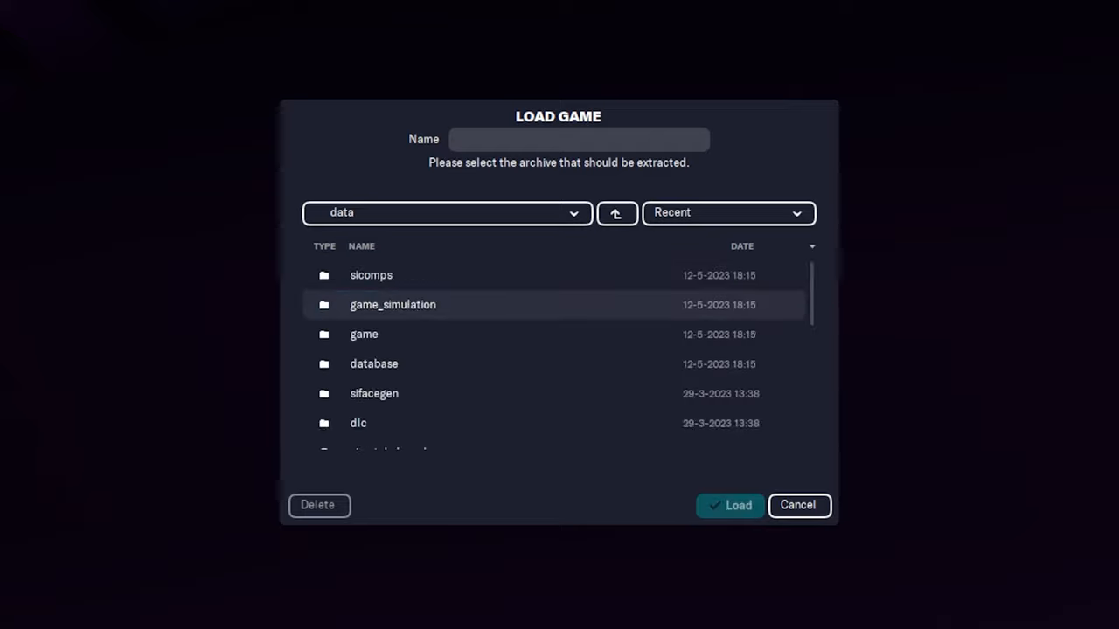
Step: Select the graphics archive in the Football Manager 2023 data game folder and load it
{"action": "left_click", "coordinate": [363, 334]}
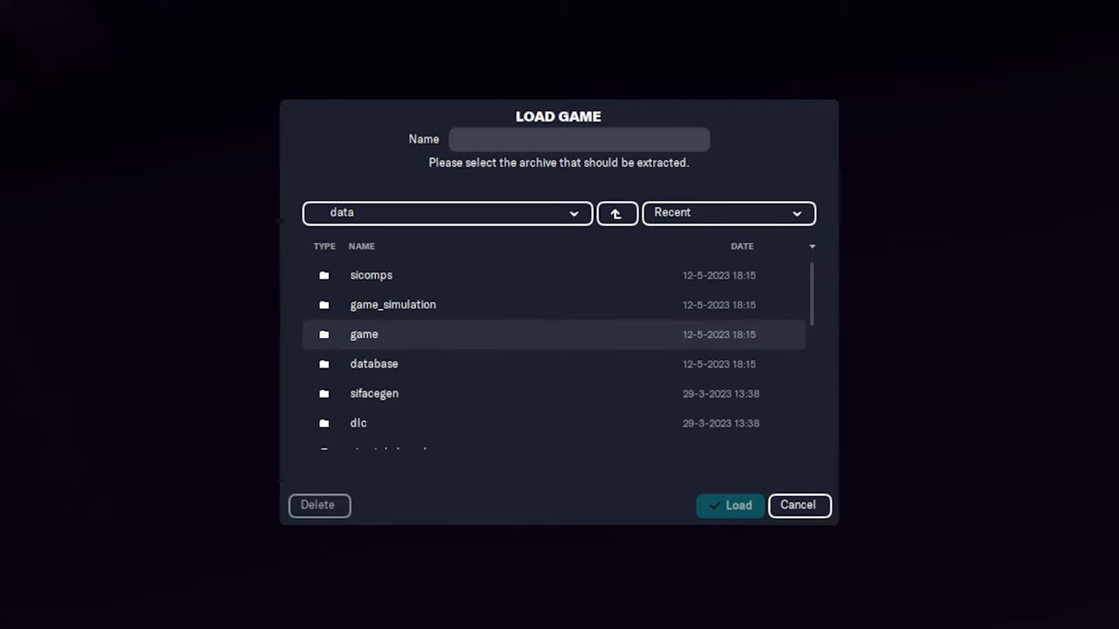
{"action": "double_click", "coordinate": [364, 334]}
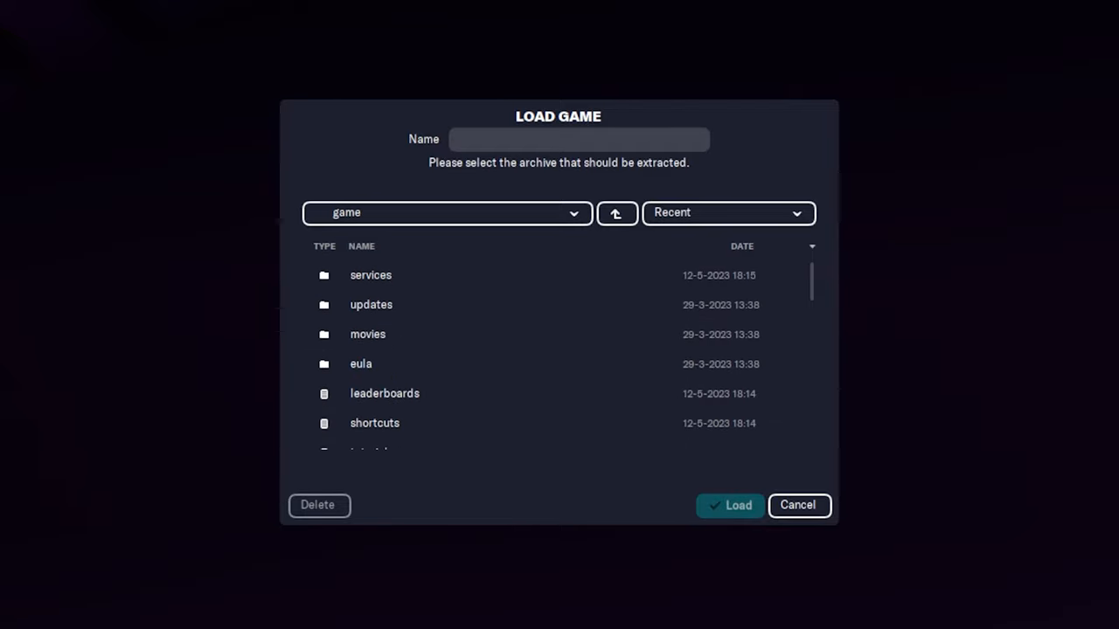
{"action": "scroll", "scroll_direction": "down", "scroll_amount": 3}
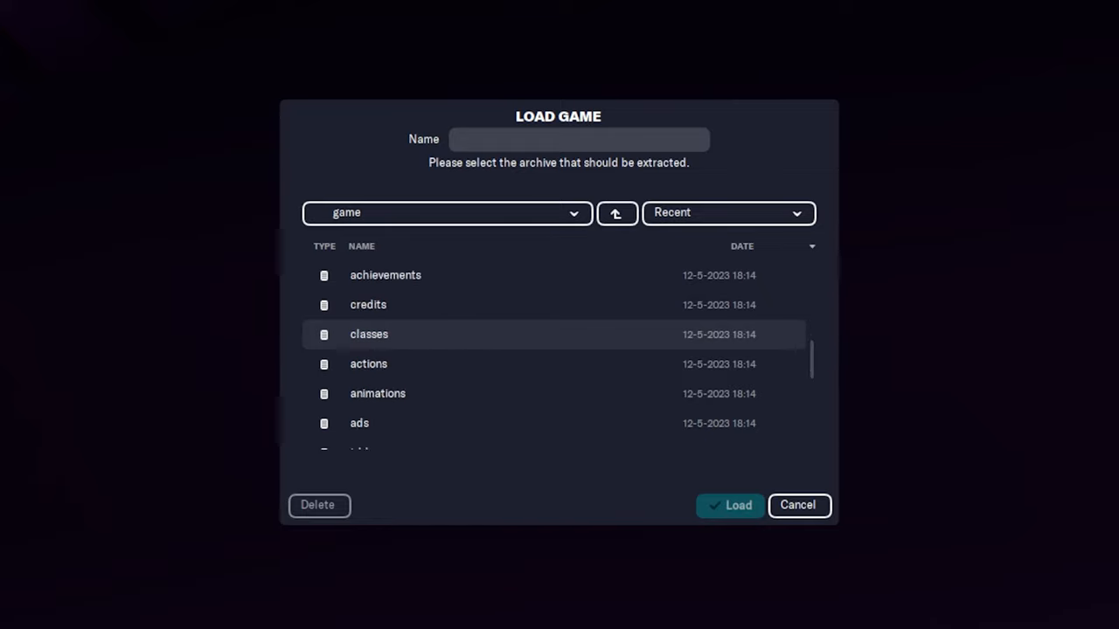
{"action": "left_click", "coordinate": [373, 394]}
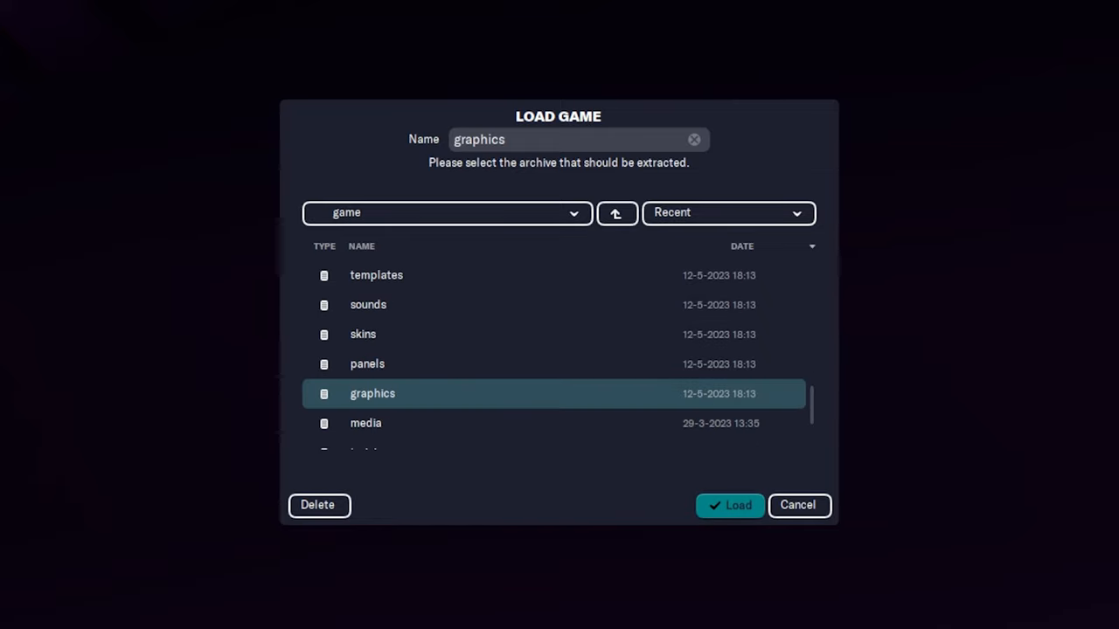
{"action": "left_click", "coordinate": [729, 505]}
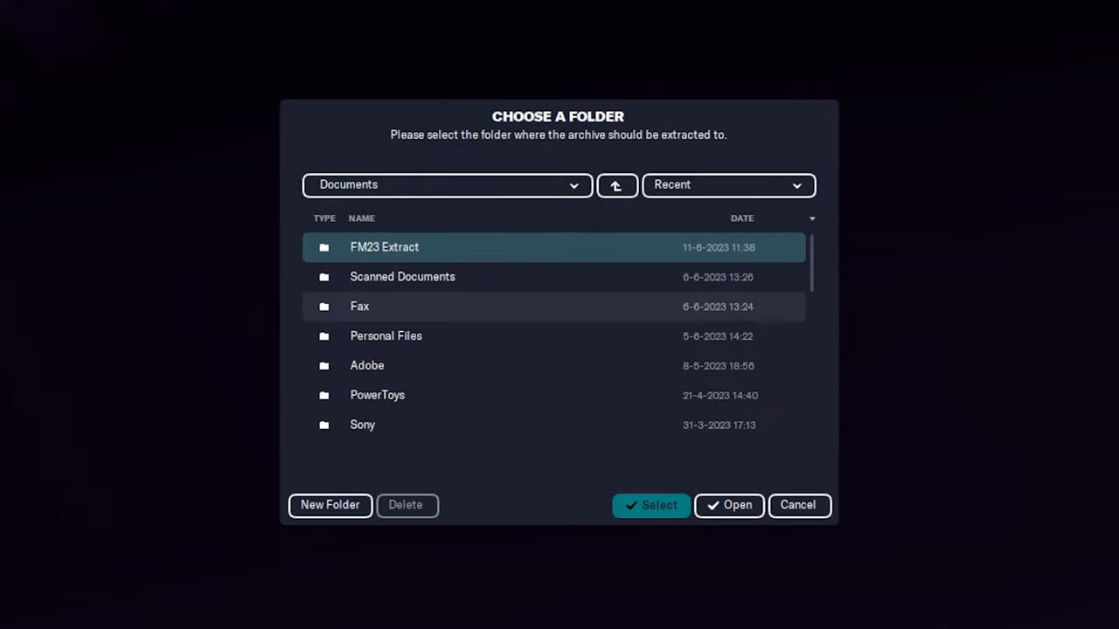
Step: Choose Documents > FM23 Extract as the extraction destination folder
{"action": "double_click", "coordinate": [385, 246]}
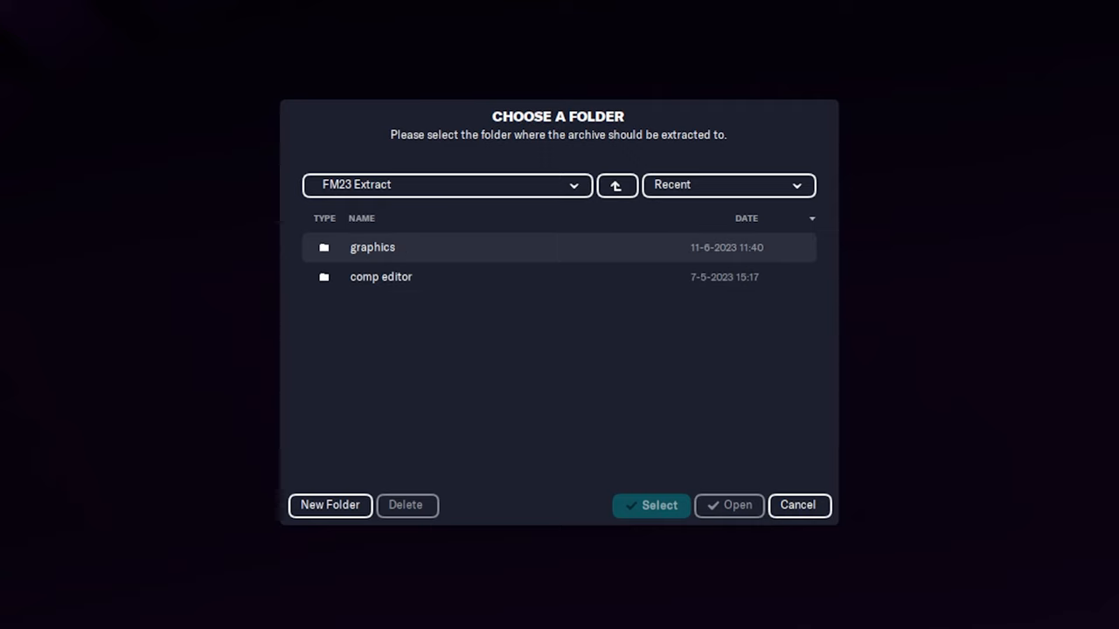
{"action": "left_click", "coordinate": [616, 185]}
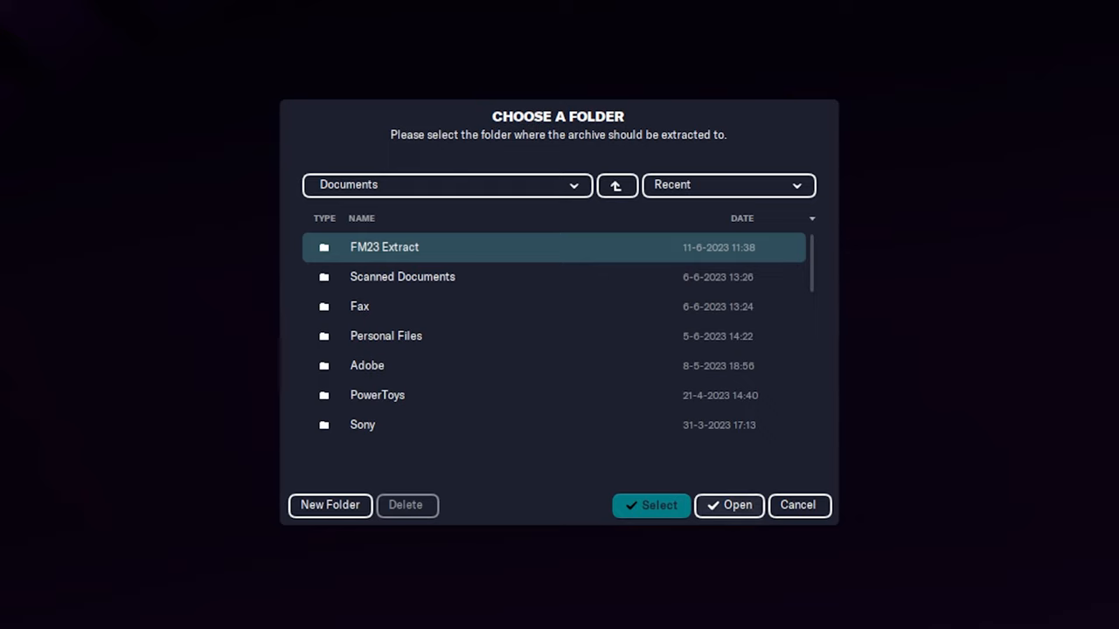
{"action": "double_click", "coordinate": [384, 247]}
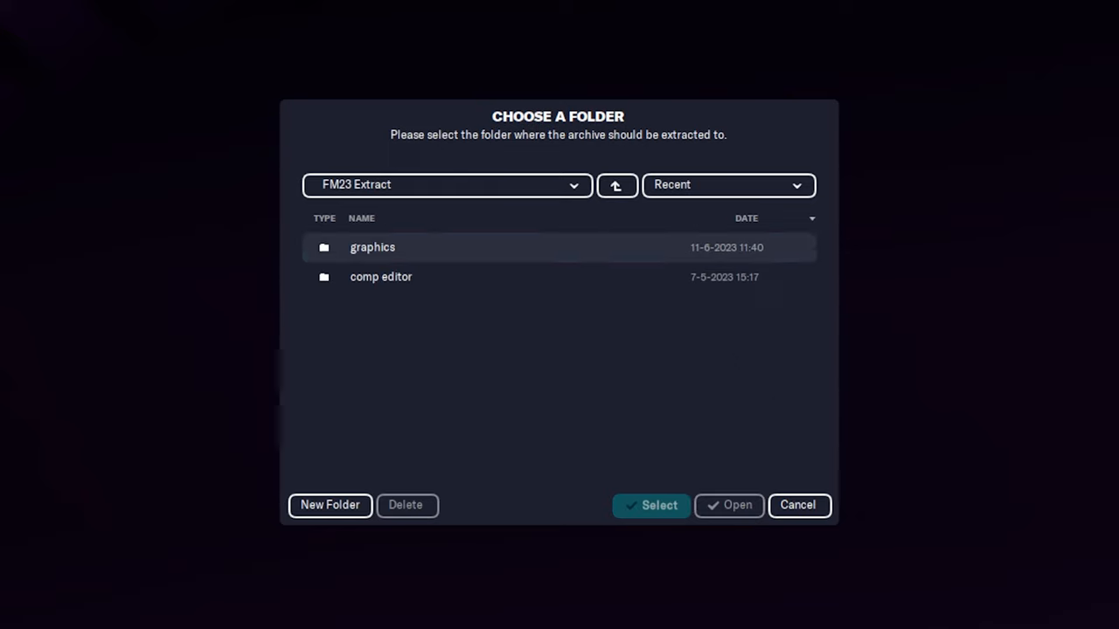
{"action": "left_click", "coordinate": [650, 506]}
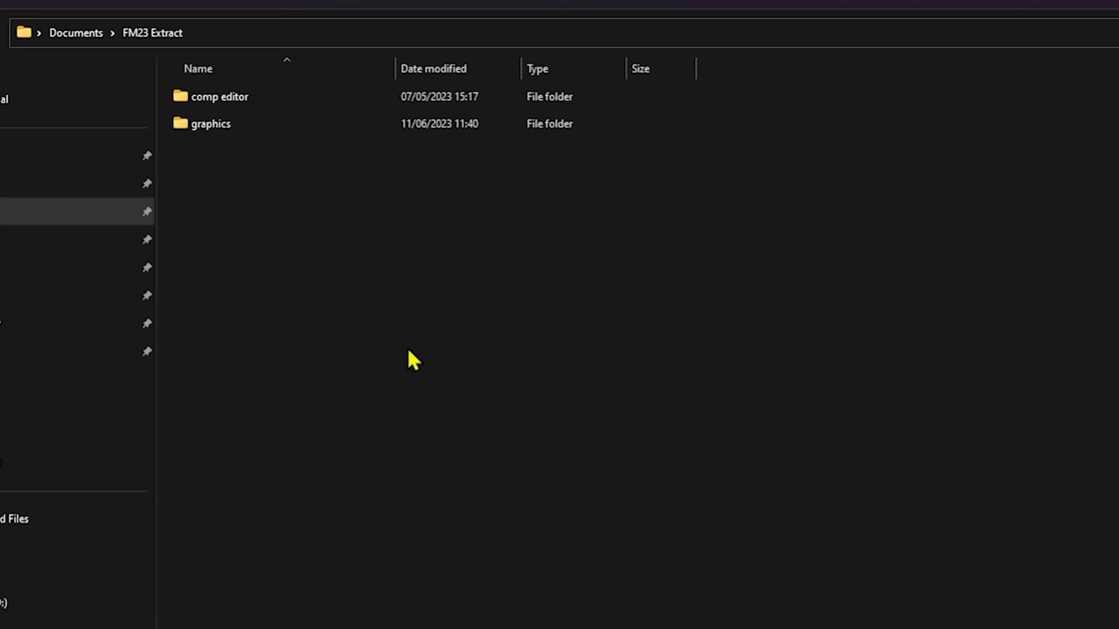
Step: Browse the extracted graphics > pictures > flags into a flag size's other folder
{"action": "left_click", "coordinate": [210, 123]}
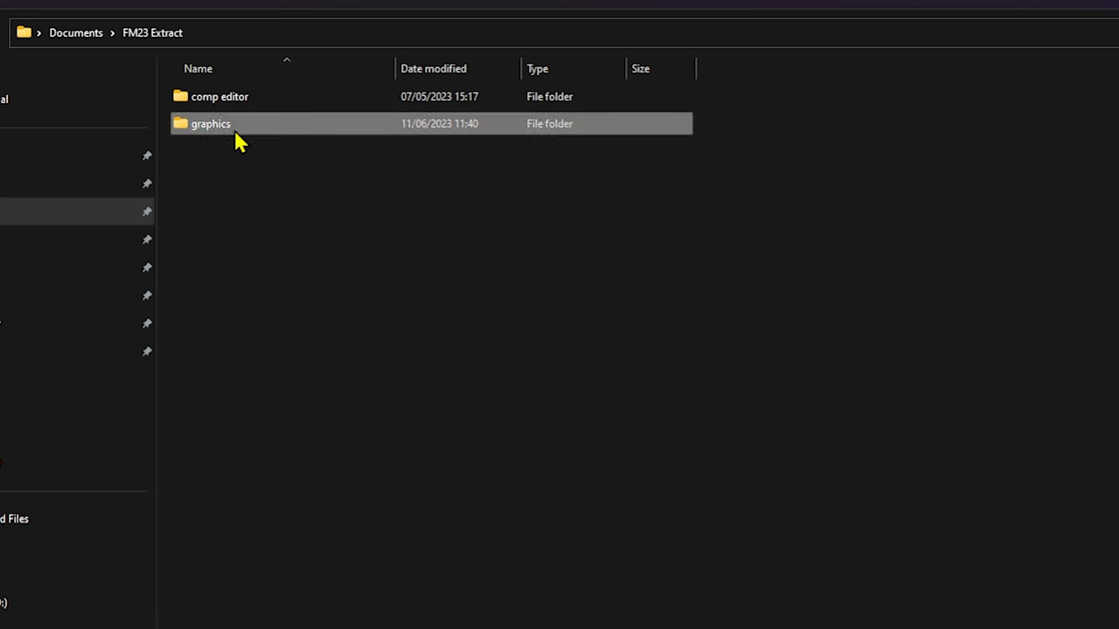
{"action": "double_click", "coordinate": [210, 123]}
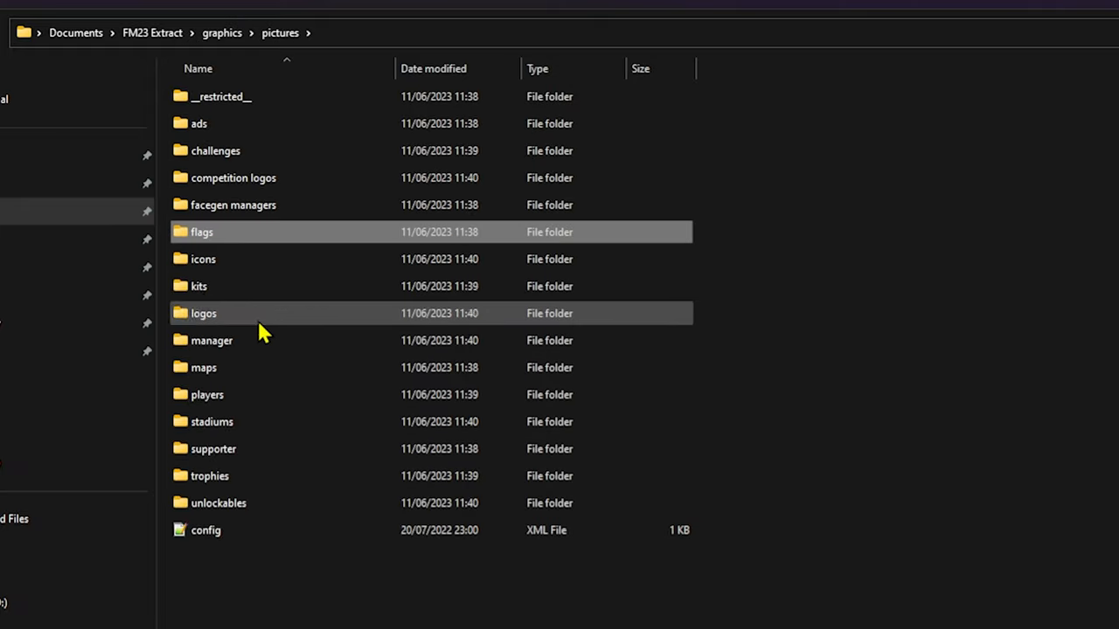
{"action": "double_click", "coordinate": [203, 231]}
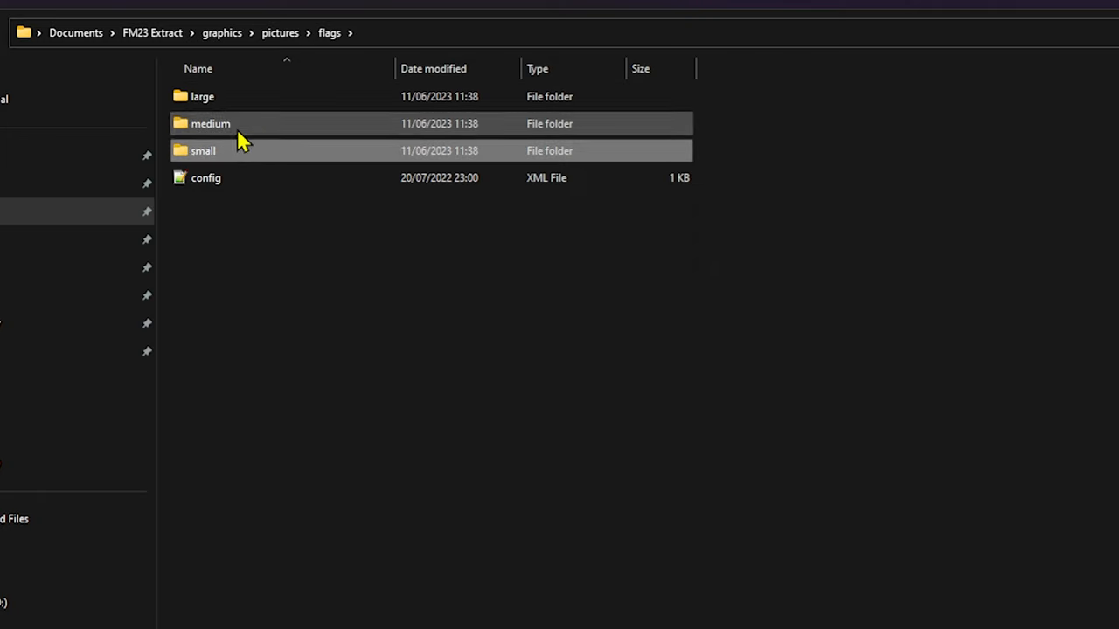
{"action": "left_click", "coordinate": [210, 123]}
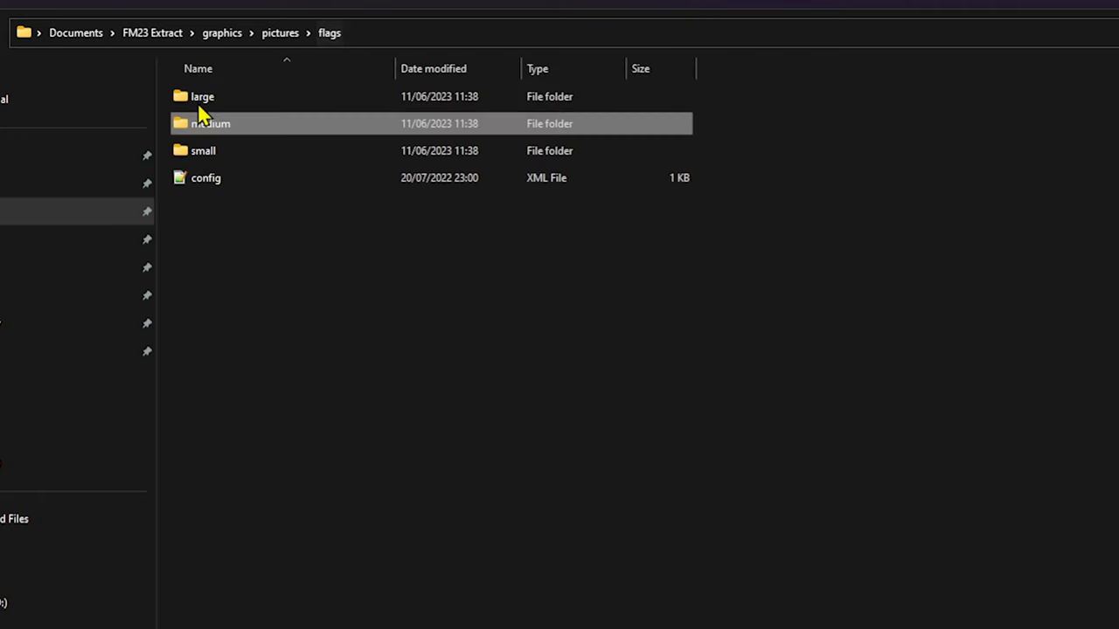
{"action": "double_click", "coordinate": [210, 123]}
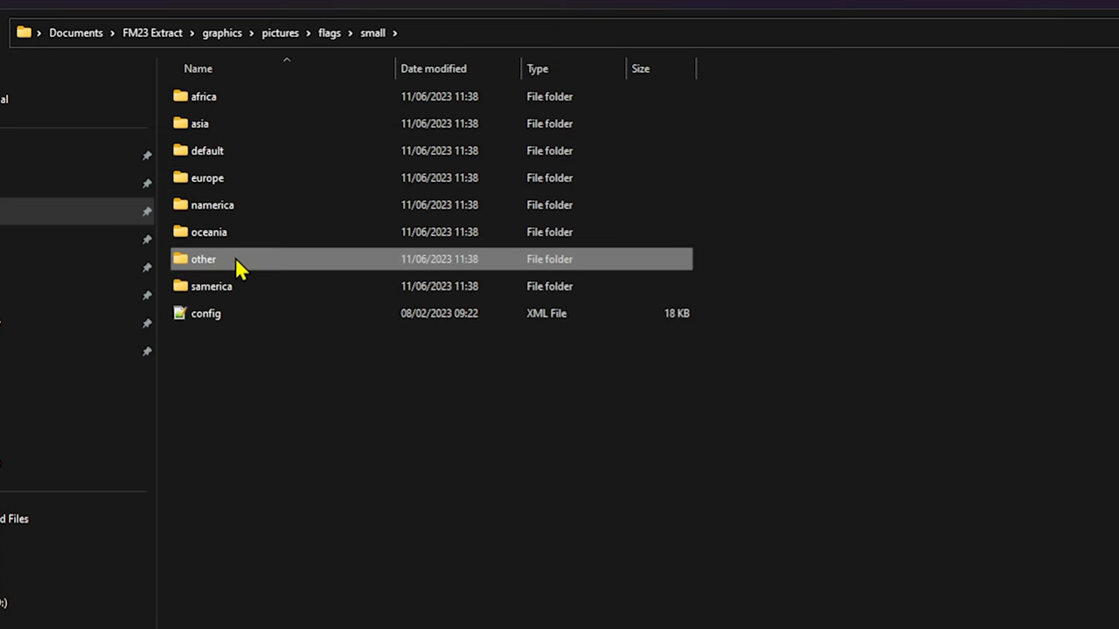
{"action": "double_click", "coordinate": [202, 258]}
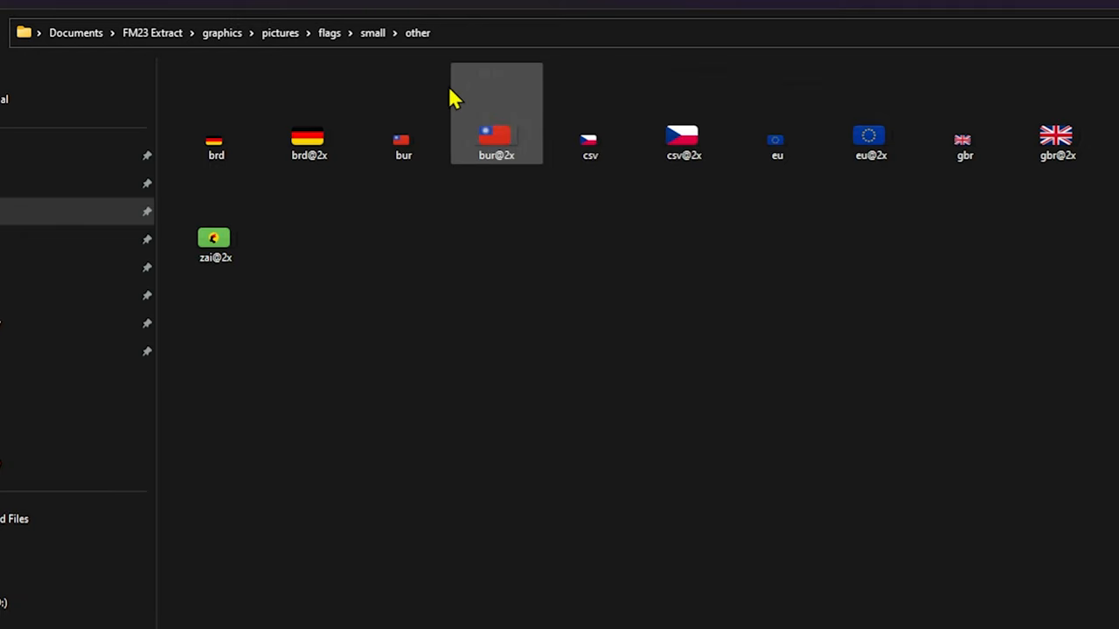
Step: Switch to the large flags' other folder and select the csv flag image
{"action": "left_click", "coordinate": [280, 32]}
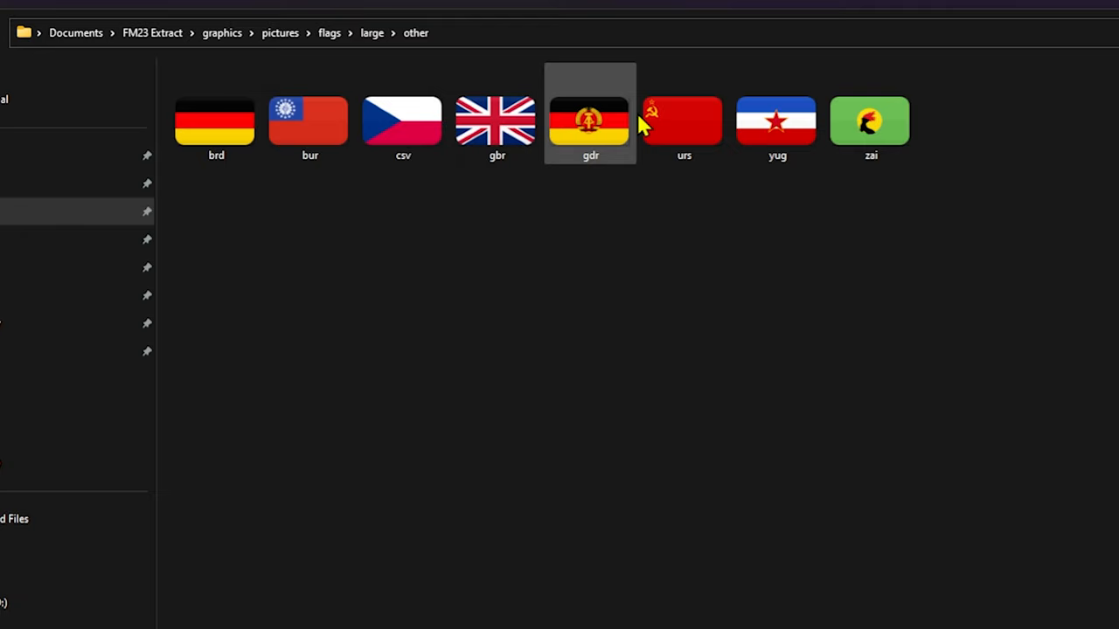
{"action": "left_click", "coordinate": [402, 119]}
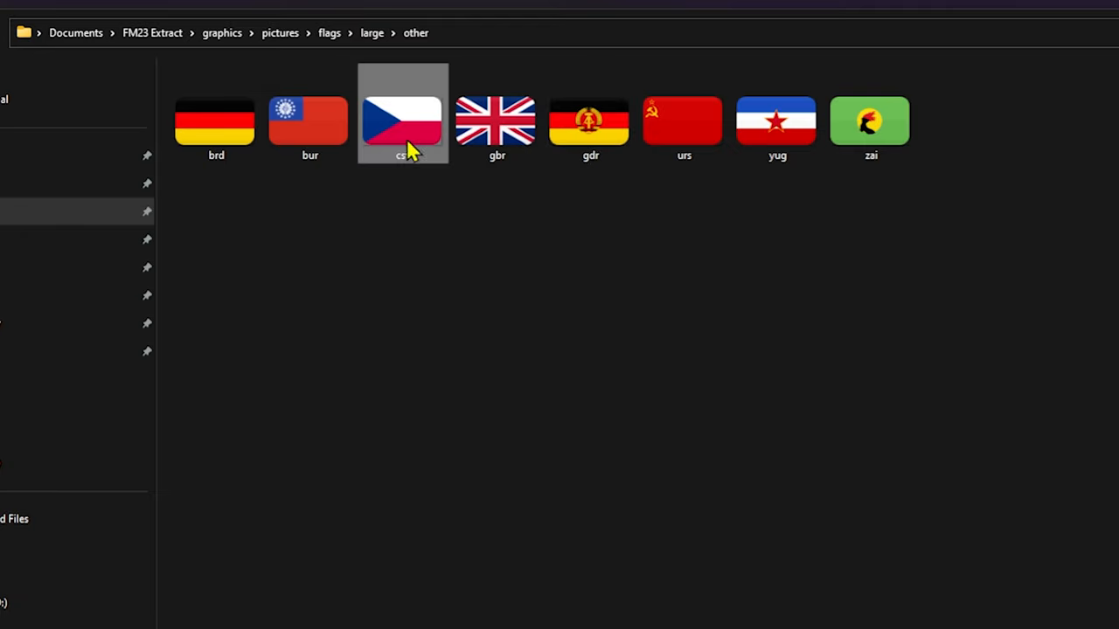
{"action": "mouse_move", "coordinate": [153, 31]}
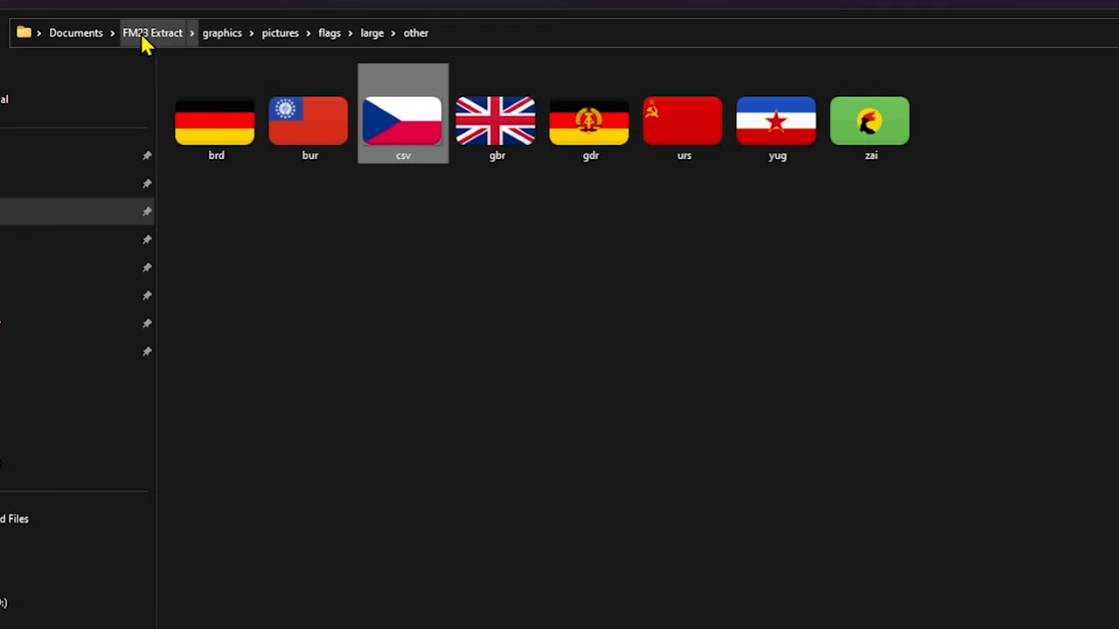
{"action": "mouse_move", "coordinate": [455, 504]}
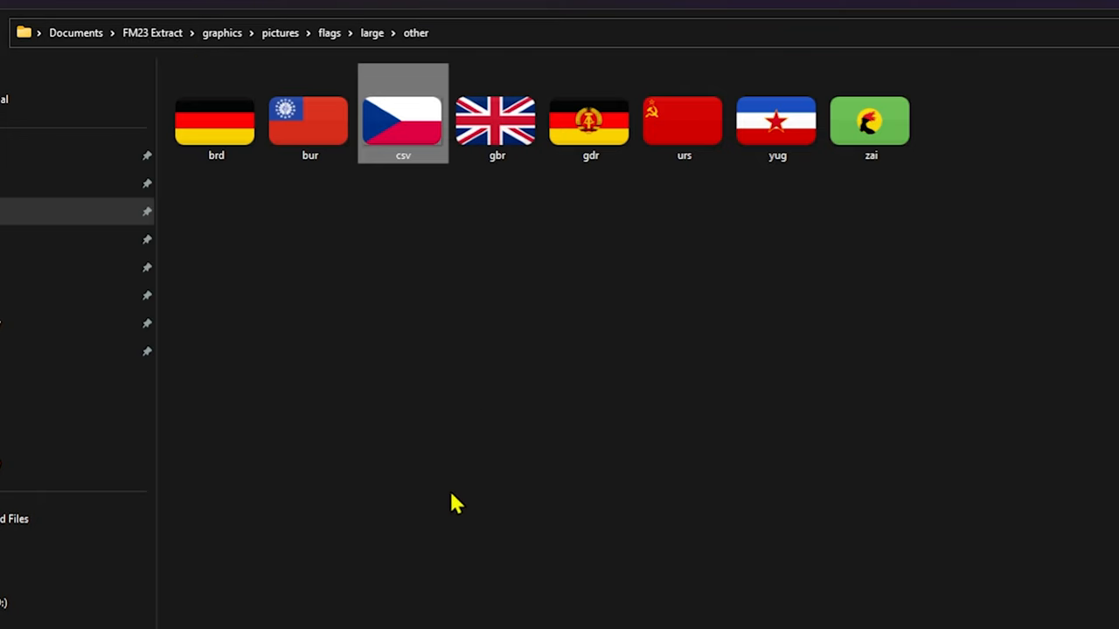
{"action": "mouse_move", "coordinate": [161, 37]}
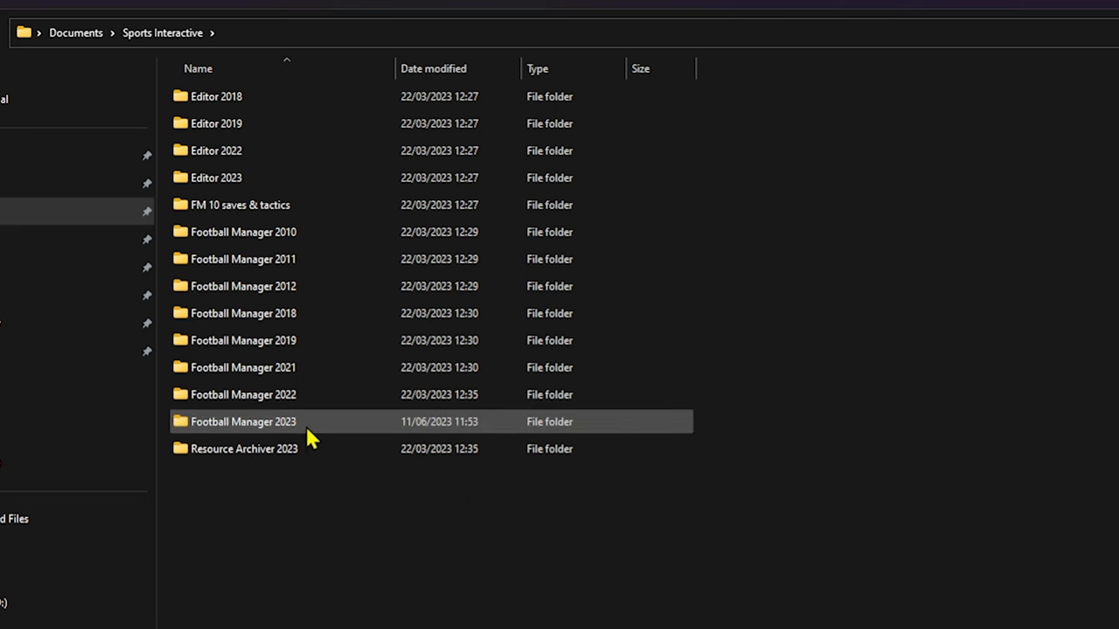
Step: Browse Football Manager 2023 user folder into graphics > pictures > flags
{"action": "double_click", "coordinate": [243, 422]}
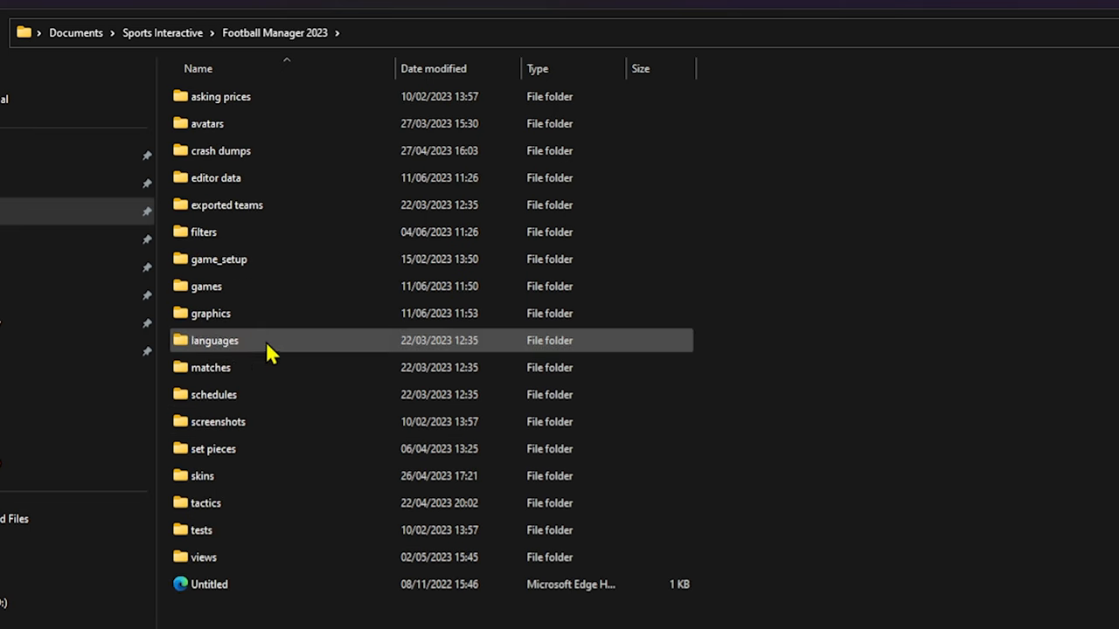
{"action": "double_click", "coordinate": [210, 313]}
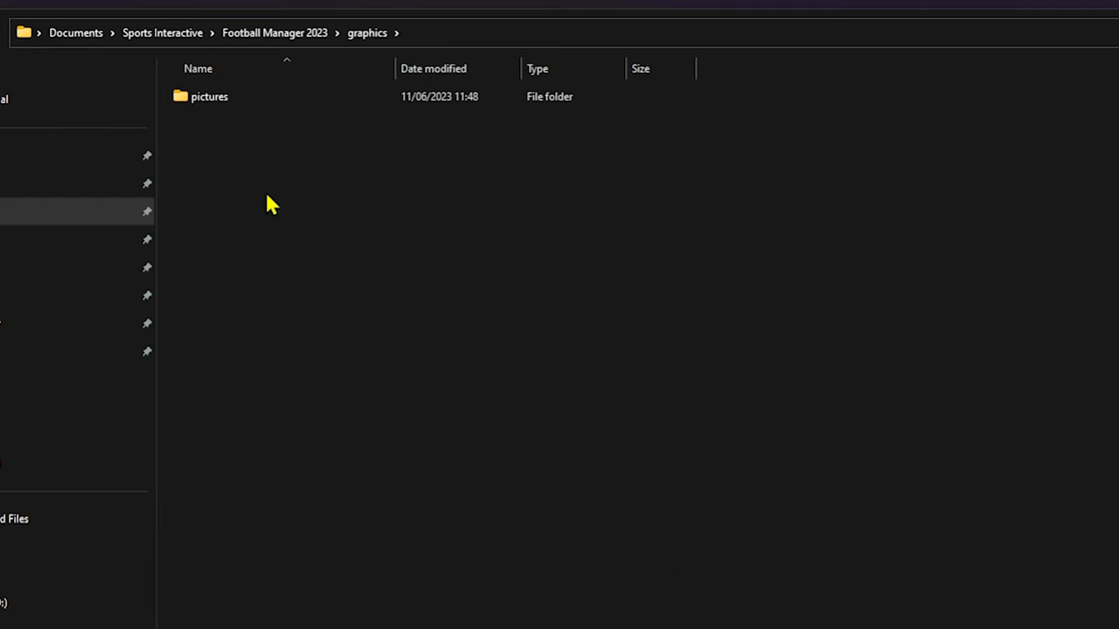
{"action": "double_click", "coordinate": [209, 96]}
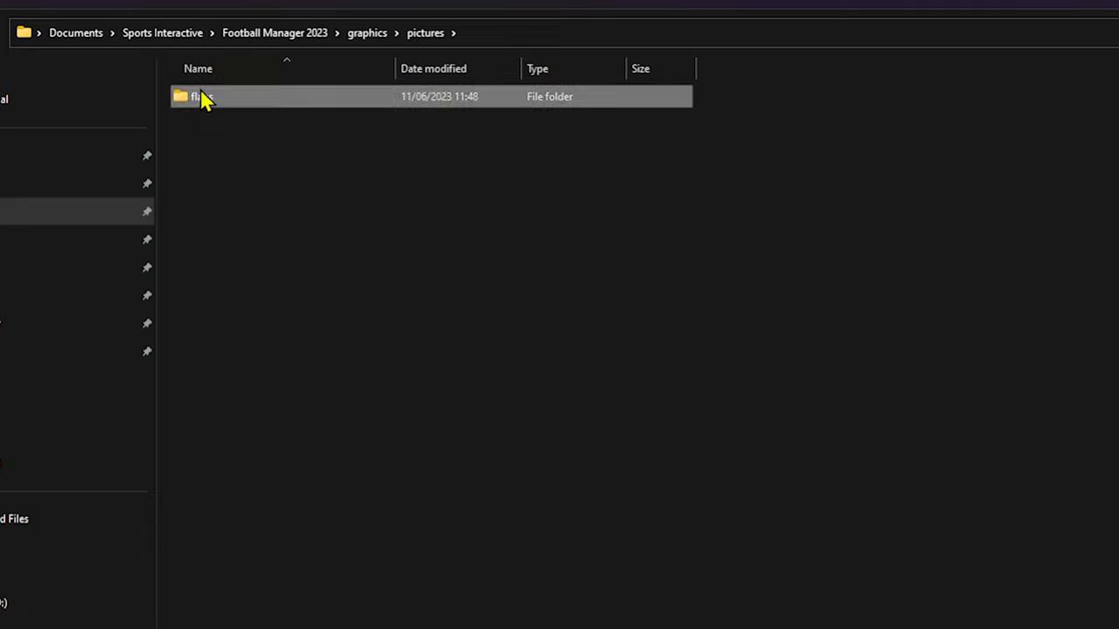
{"action": "double_click", "coordinate": [202, 96]}
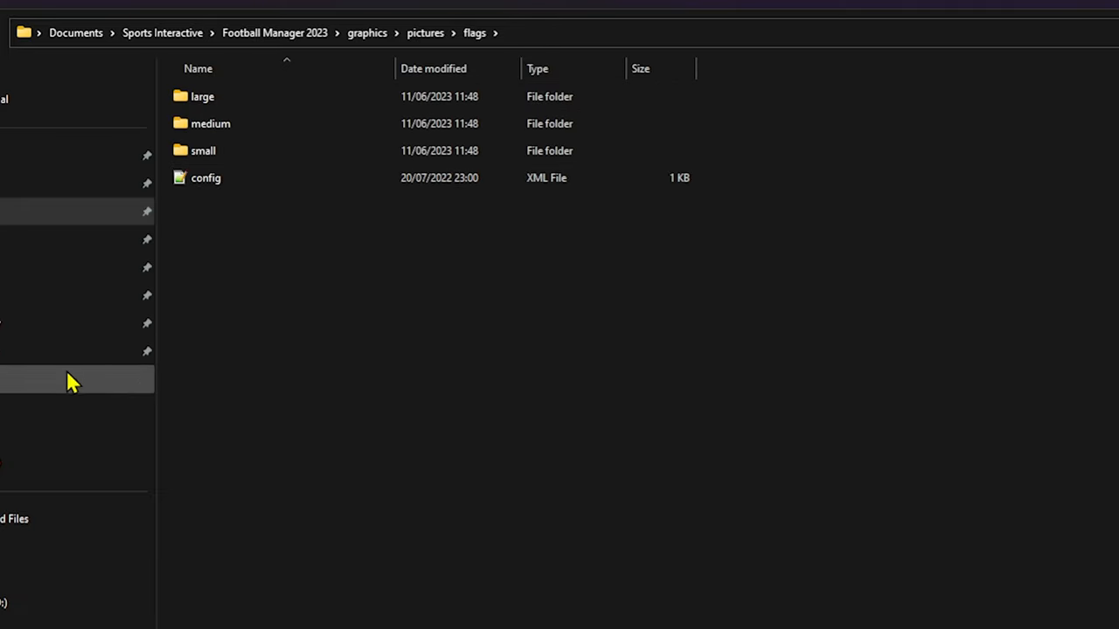
{"action": "mouse_move", "coordinate": [39, 171]}
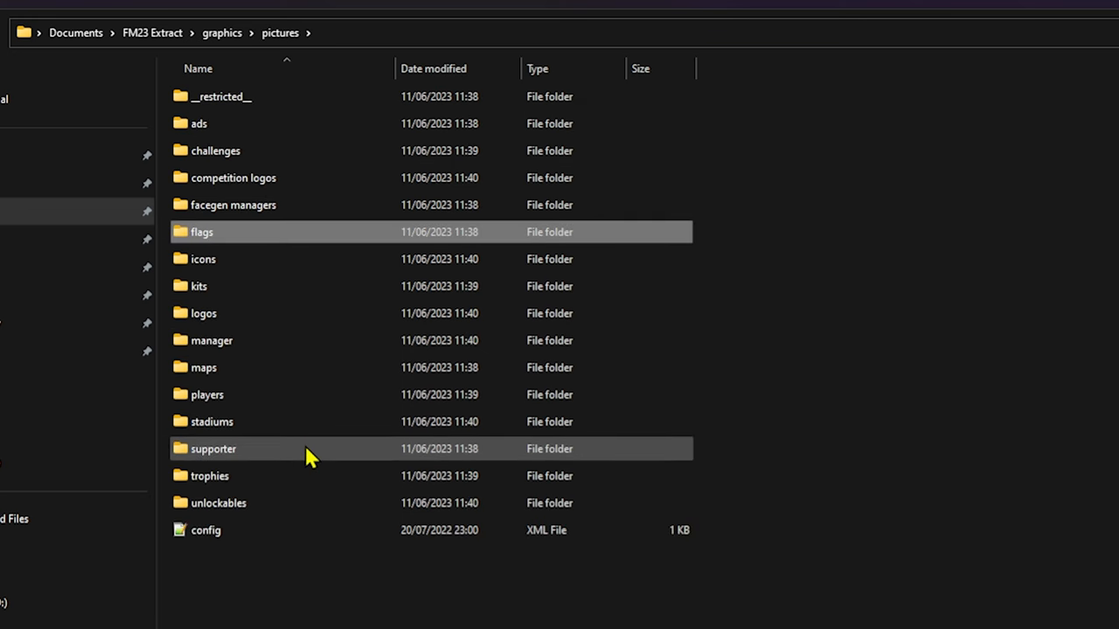
Step: Return to Sports Interactive and reopen the path down to the large flags folder
{"action": "left_click", "coordinate": [77, 31]}
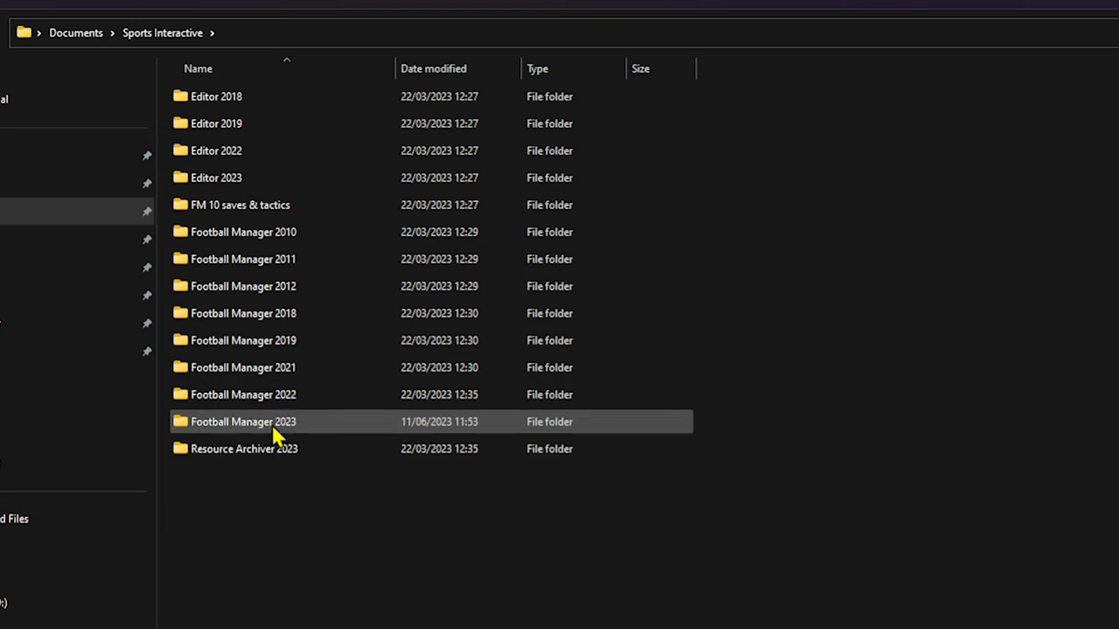
{"action": "double_click", "coordinate": [243, 421]}
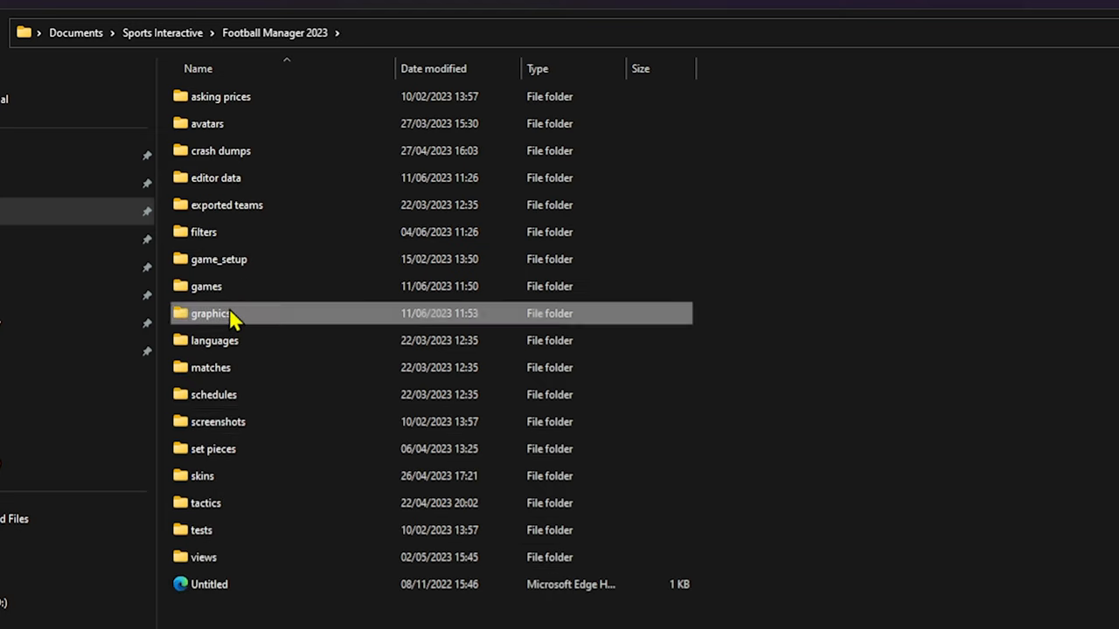
{"action": "double_click", "coordinate": [210, 313]}
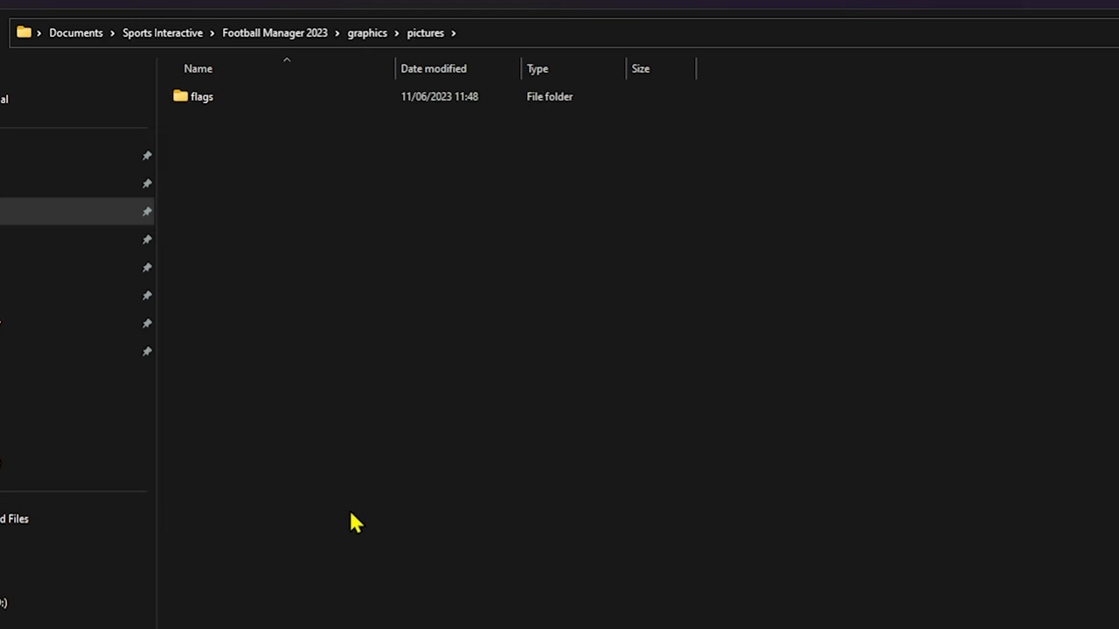
{"action": "double_click", "coordinate": [203, 96]}
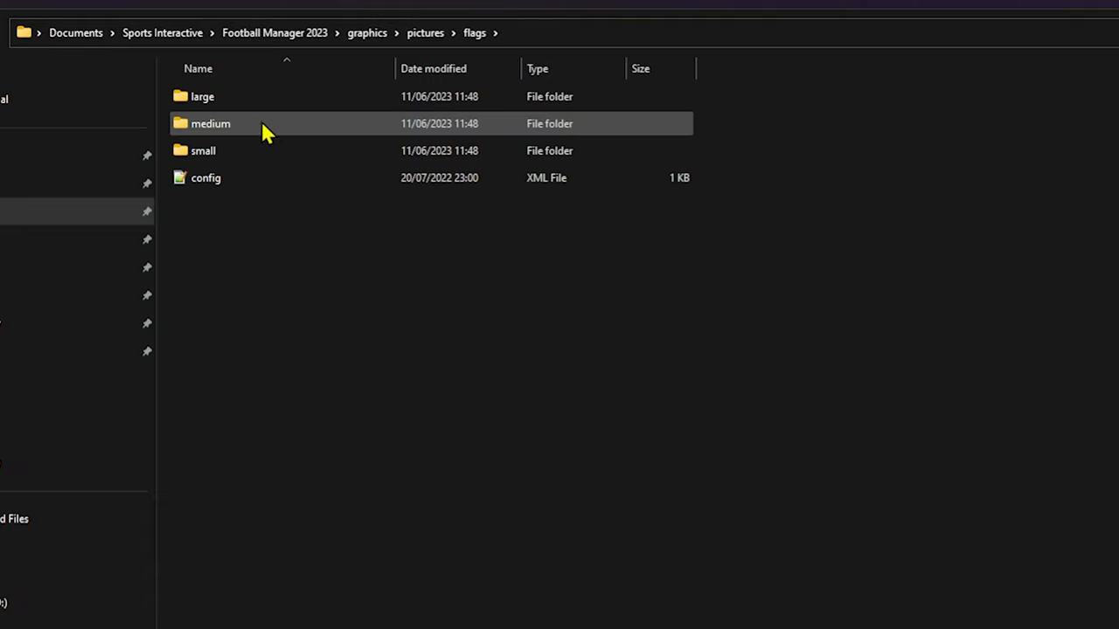
{"action": "double_click", "coordinate": [203, 96]}
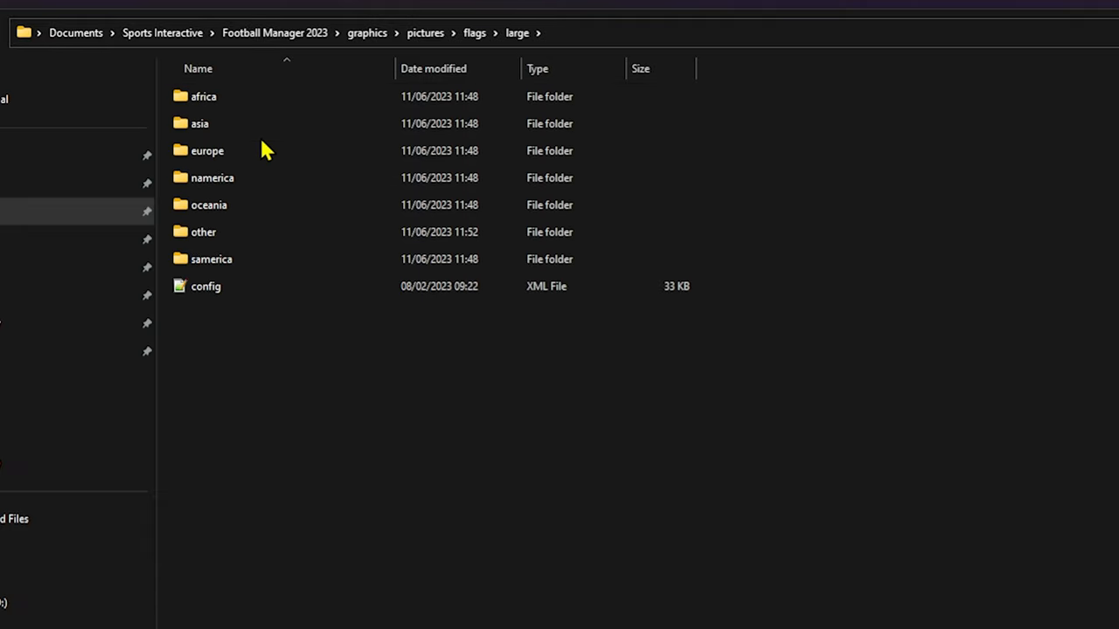
{"action": "double_click", "coordinate": [206, 151]}
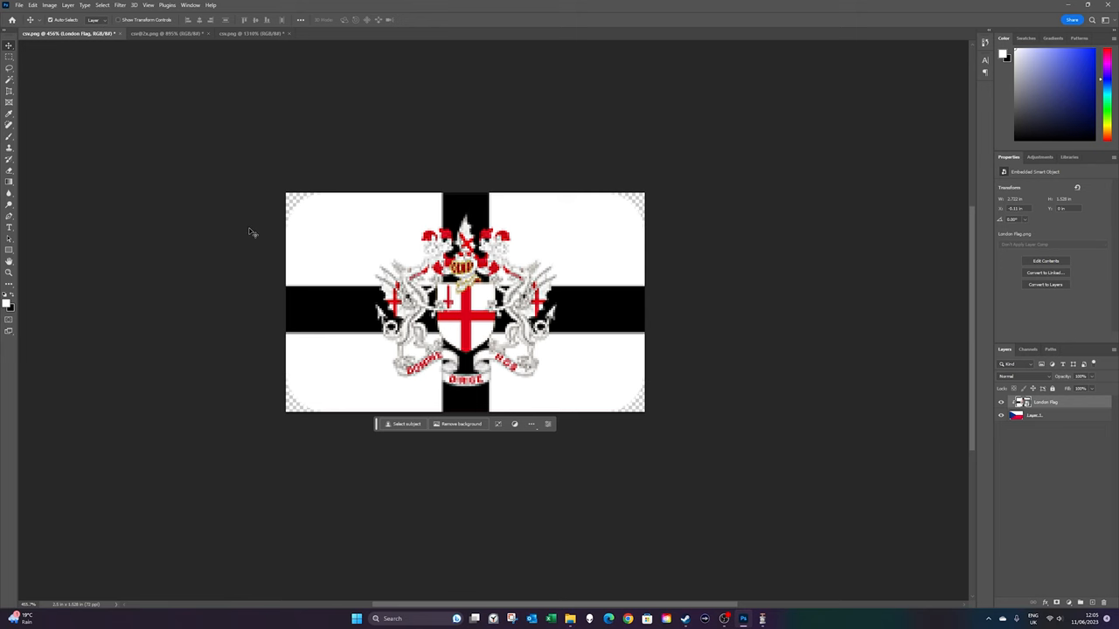
Step: View the medium and smallest London flag copies, then return to the full-size design
{"action": "left_click", "coordinate": [166, 33]}
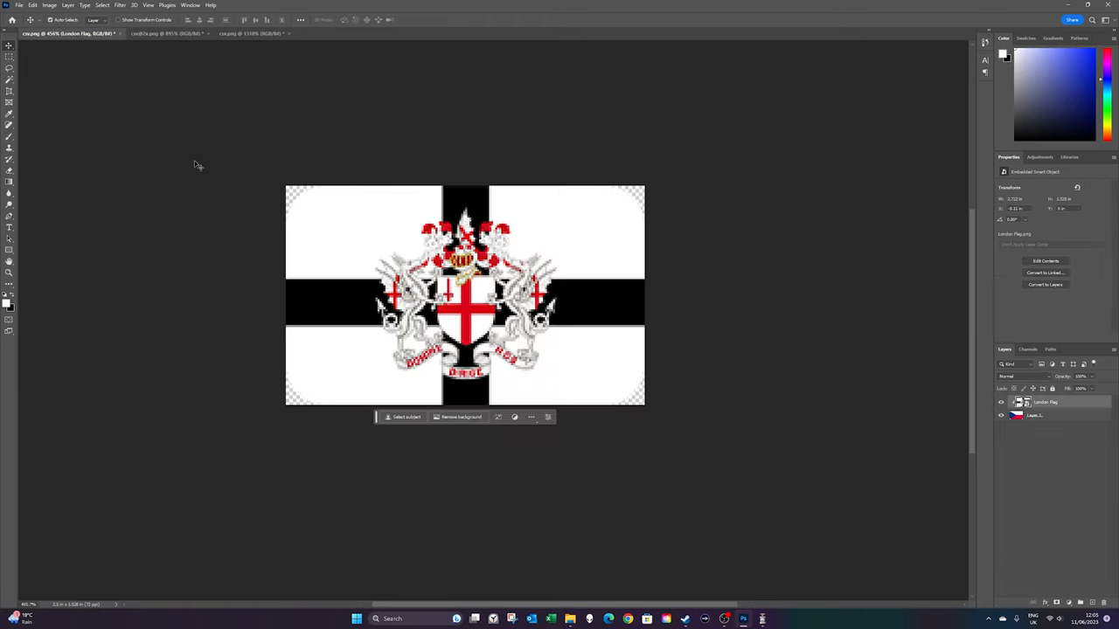
{"action": "left_click", "coordinate": [249, 33]}
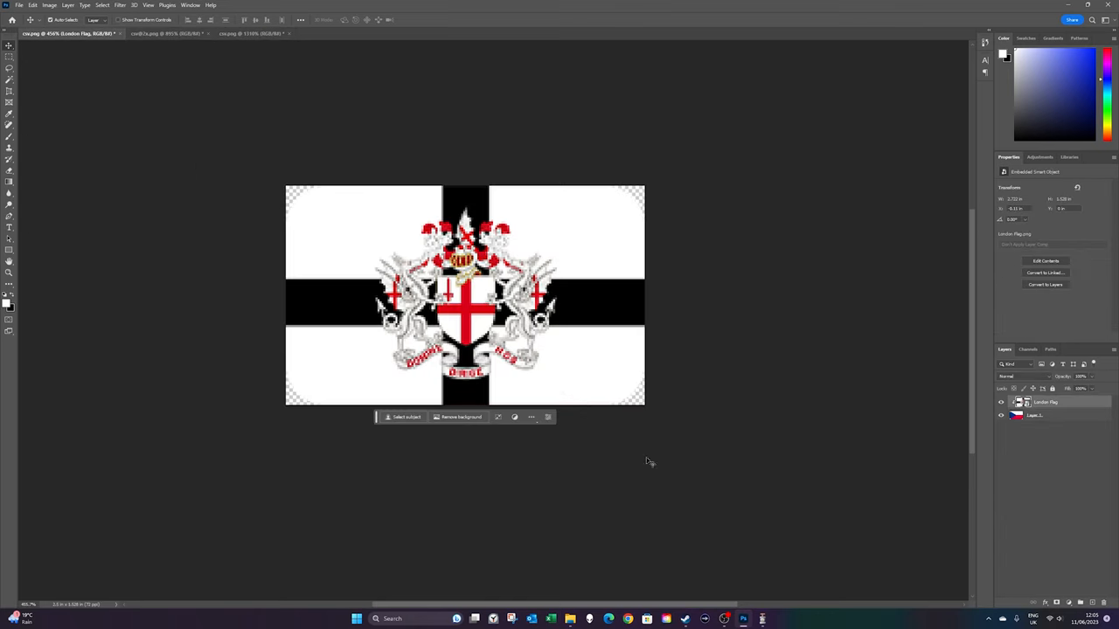
{"action": "mouse_move", "coordinate": [1018, 433]}
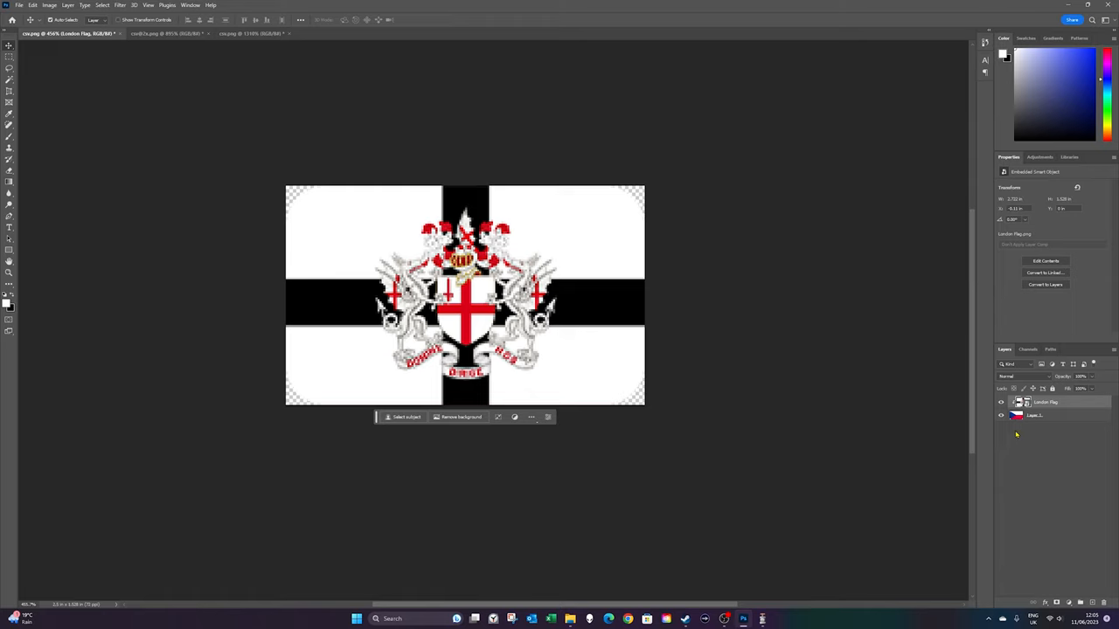
{"action": "mouse_move", "coordinate": [962, 503]}
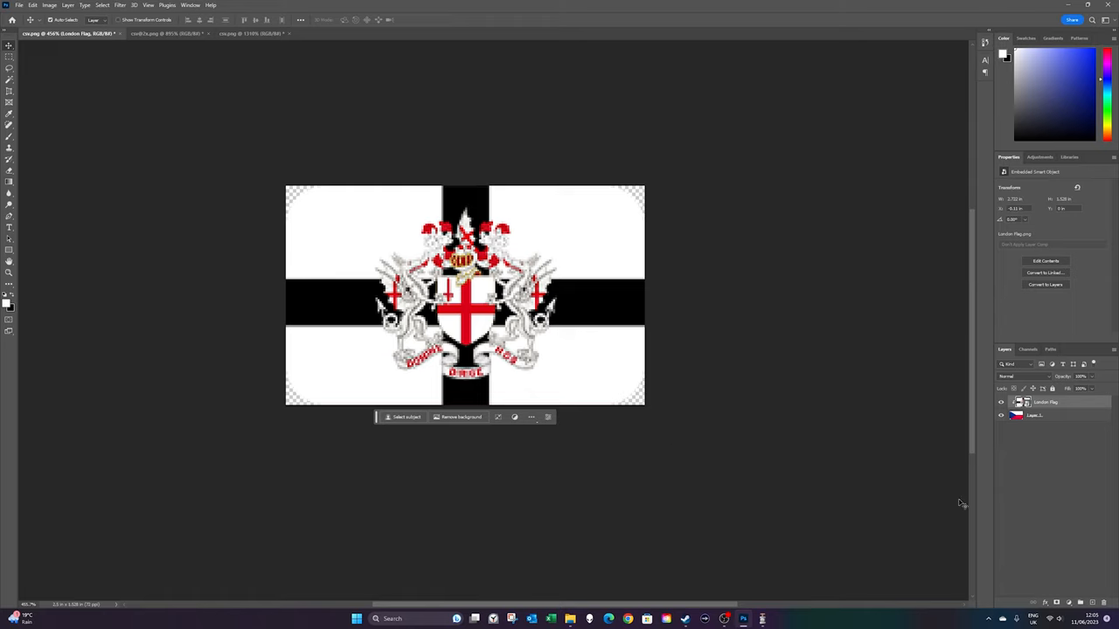
{"action": "left_click", "coordinate": [1002, 402]}
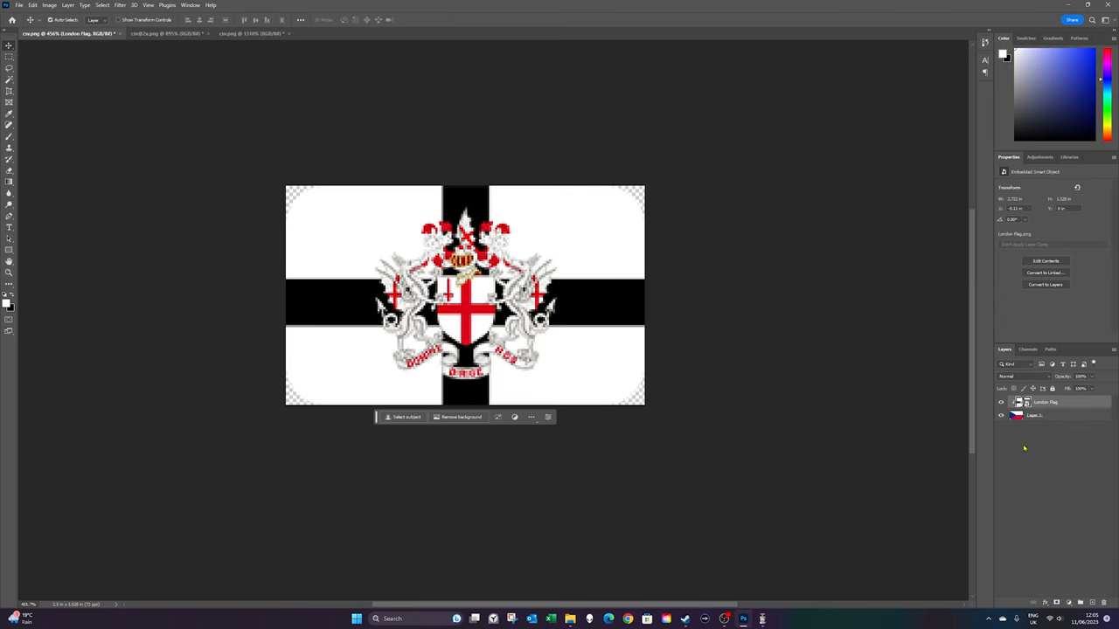
{"action": "mouse_move", "coordinate": [633, 193]}
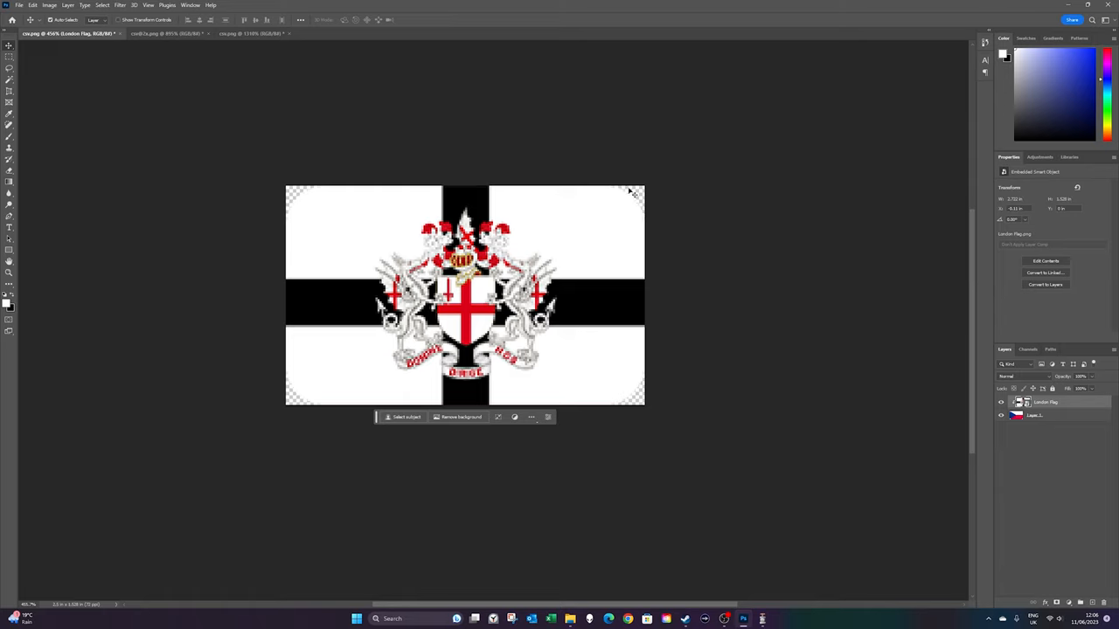
{"action": "mouse_move", "coordinate": [642, 434]}
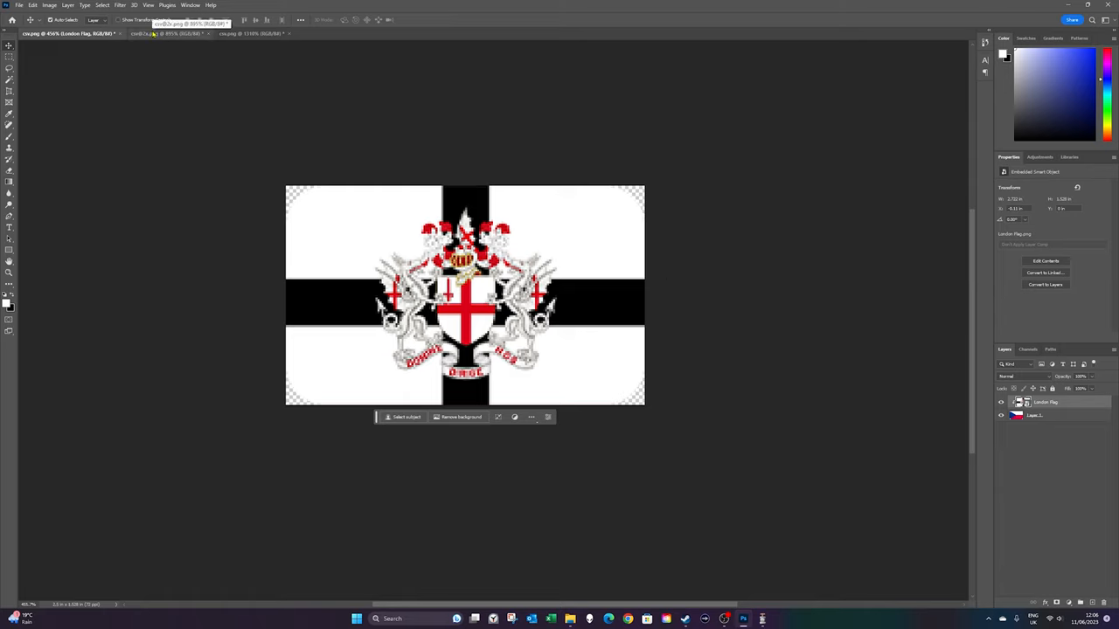
{"action": "left_click", "coordinate": [166, 33]}
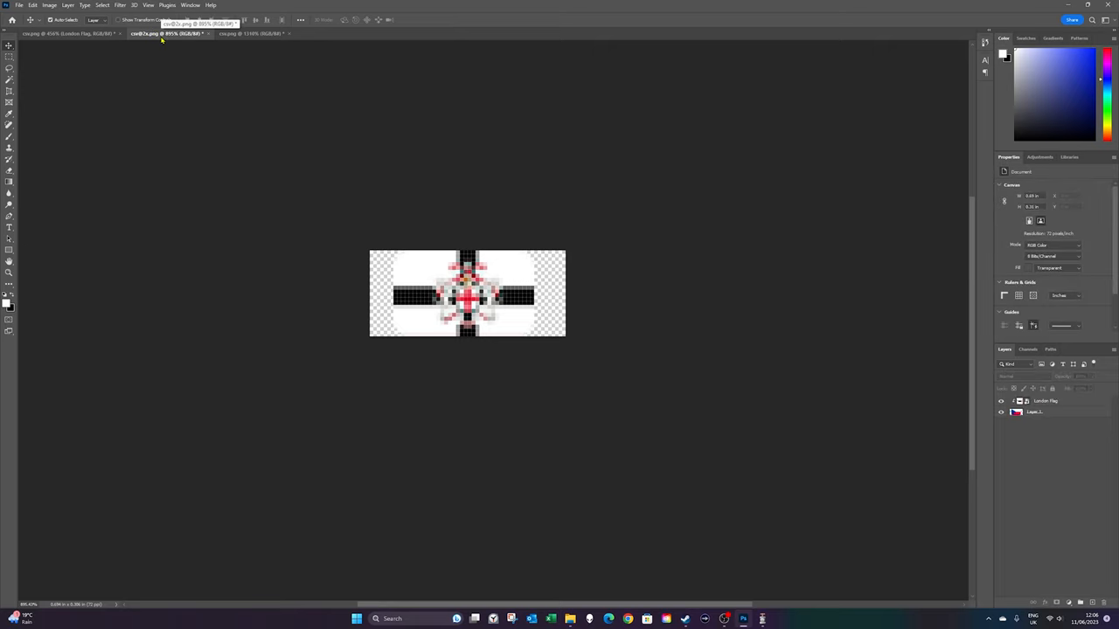
{"action": "left_click", "coordinate": [249, 34]}
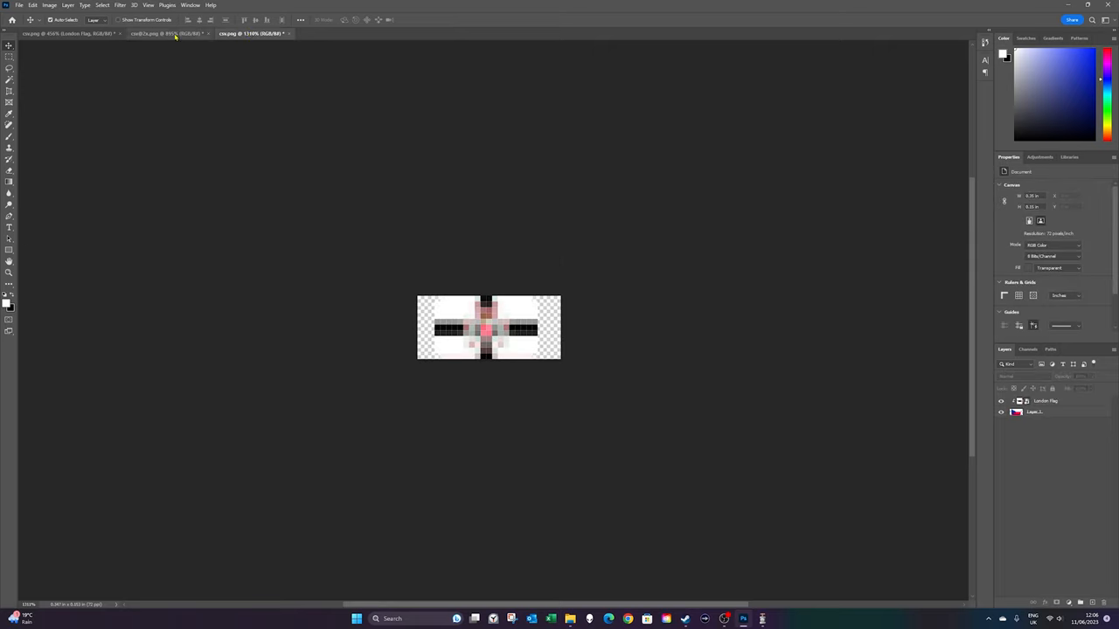
{"action": "left_click", "coordinate": [161, 34]}
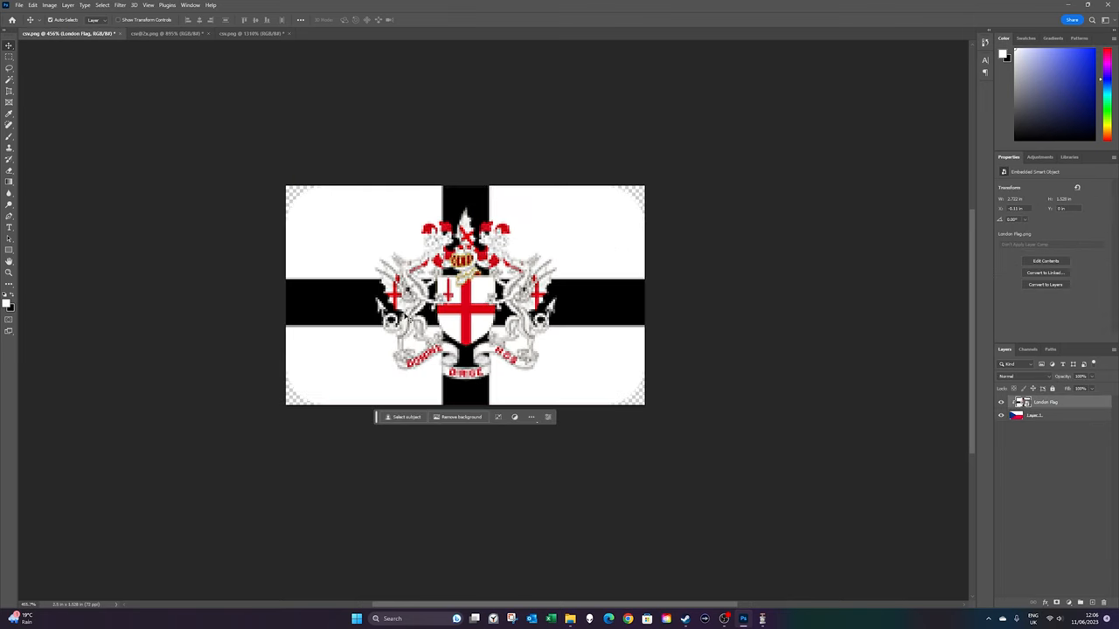
{"action": "mouse_move", "coordinate": [779, 411]}
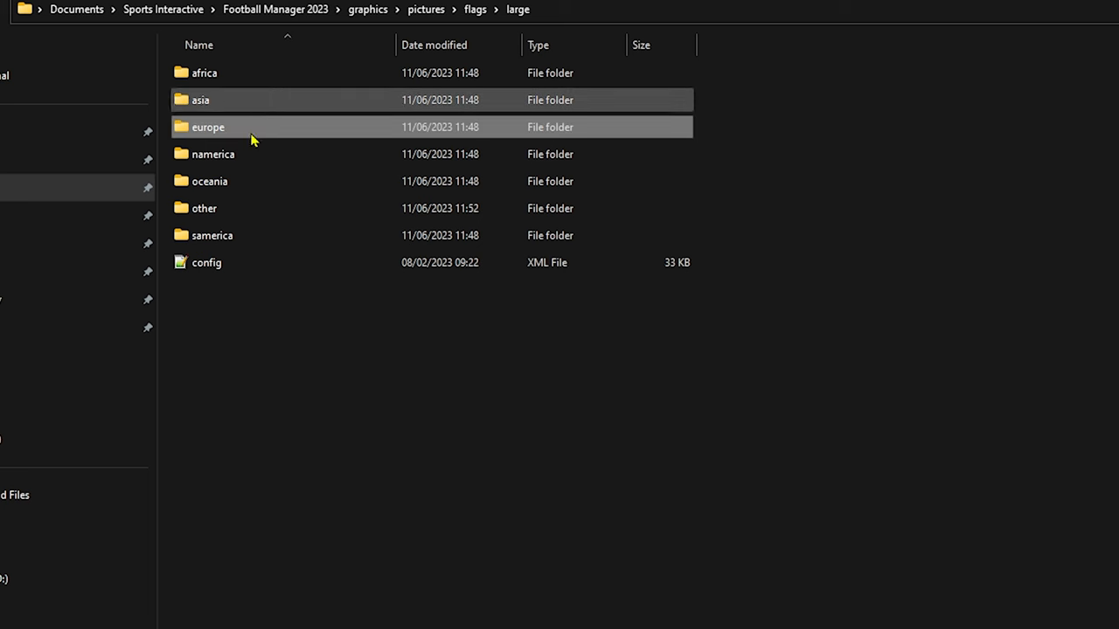
Step: View the London-style csv flag in flags\large\other, then switch to the game
{"action": "double_click", "coordinate": [203, 208]}
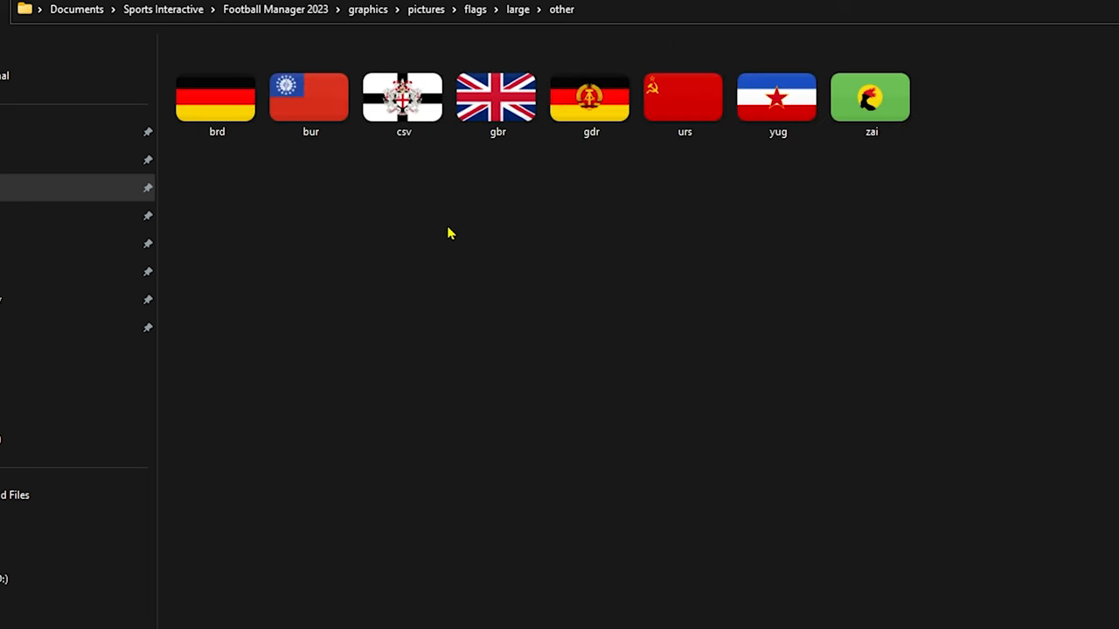
{"action": "left_click", "coordinate": [403, 98]}
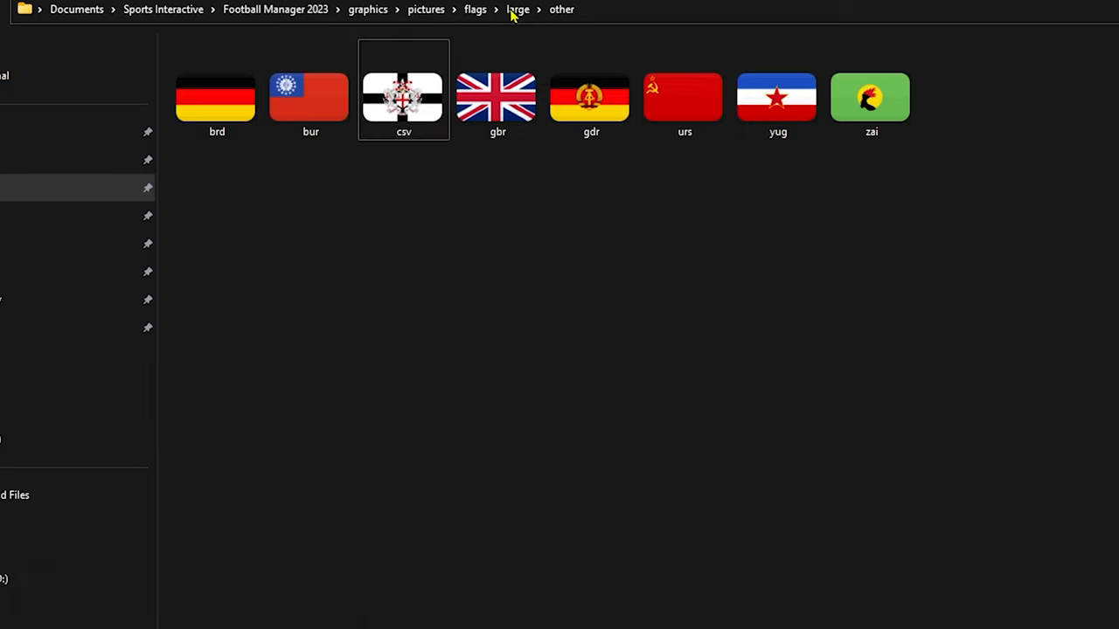
{"action": "left_click", "coordinate": [518, 10]}
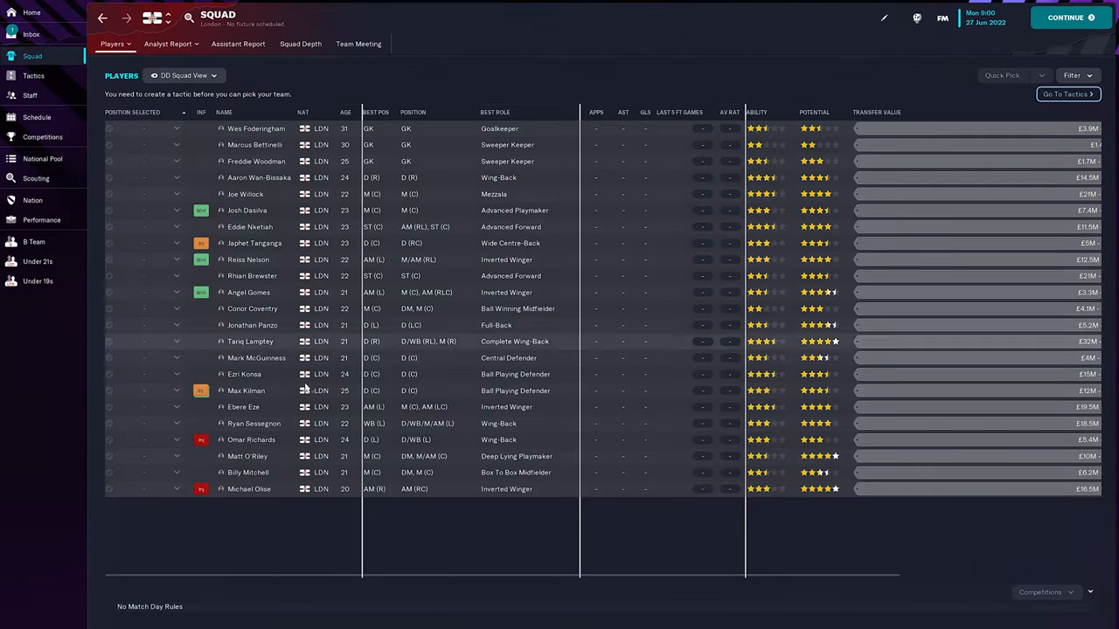
Step: Reach the London nation page via a player profile and open the FM options menu
{"action": "left_click", "coordinate": [256, 129]}
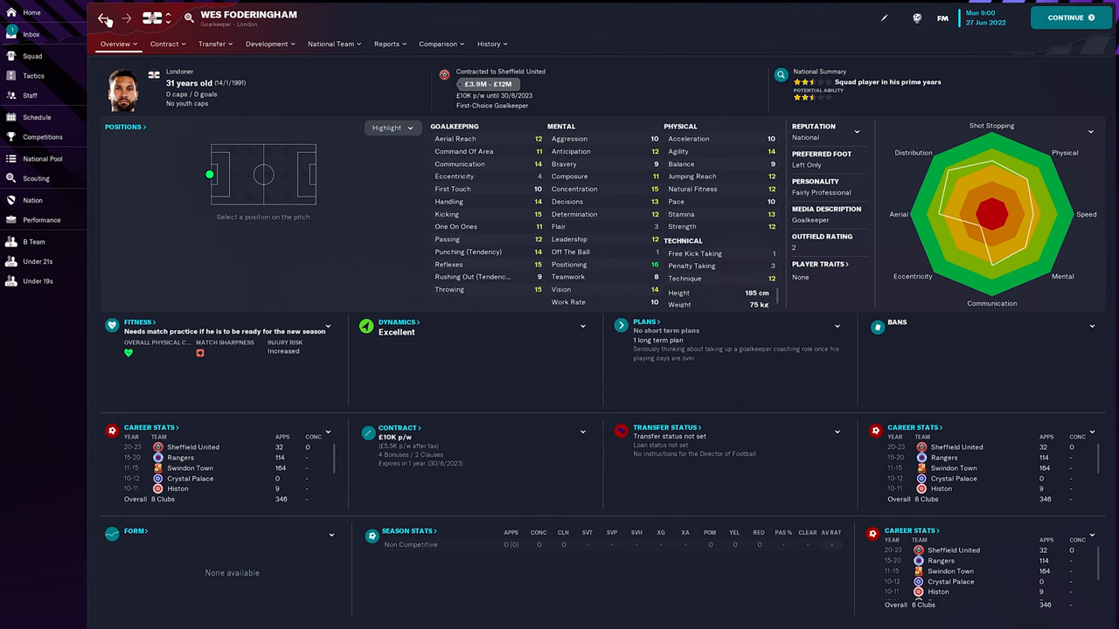
{"action": "left_click", "coordinate": [32, 200]}
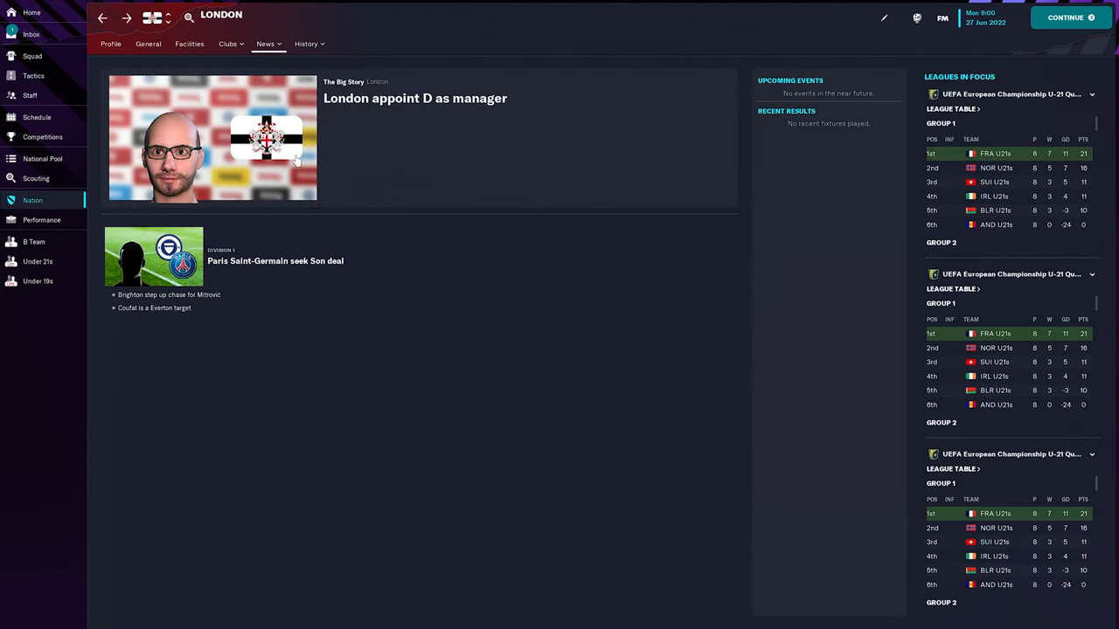
{"action": "mouse_move", "coordinate": [942, 18]}
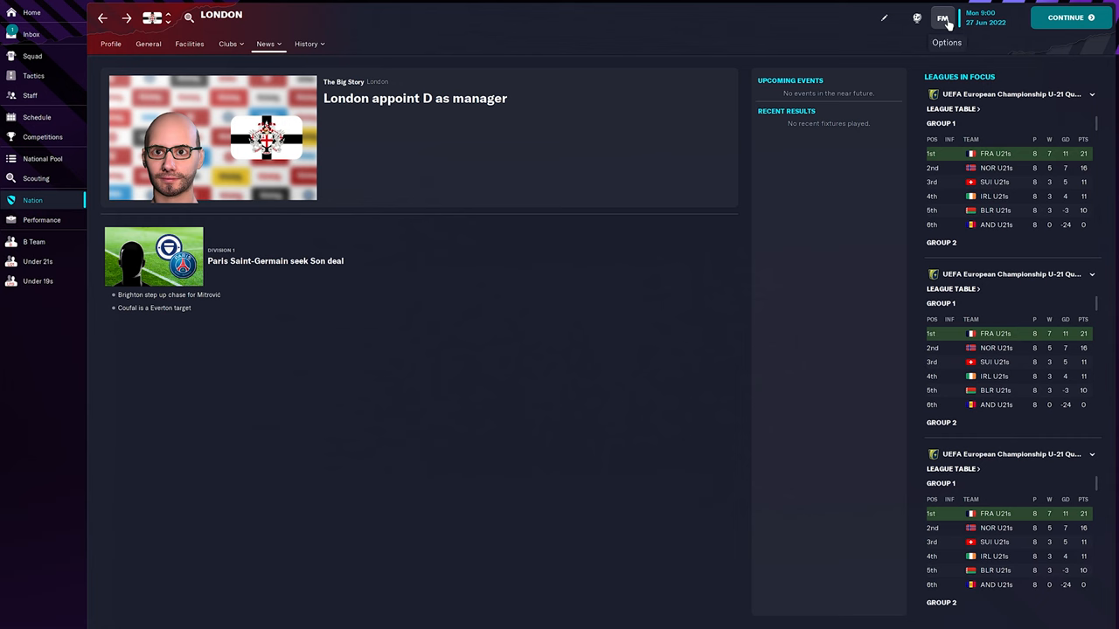
{"action": "left_click", "coordinate": [942, 18]}
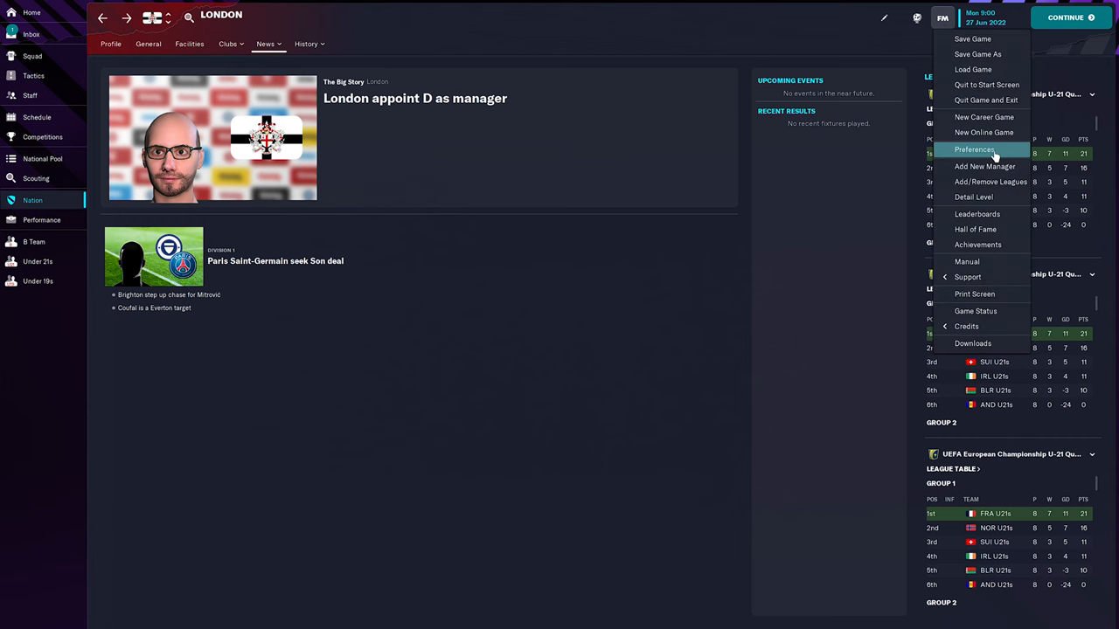
Step: In Preferences, scroll to the Skin section and show the Reset choices with Clear Cache
{"action": "left_click", "coordinate": [974, 149]}
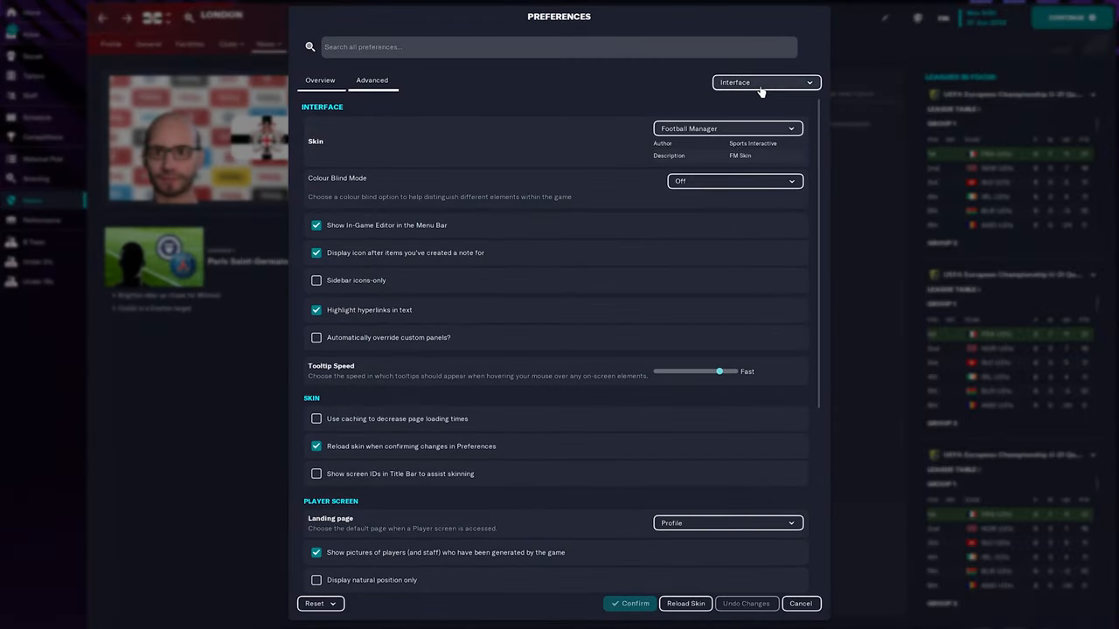
{"action": "left_click", "coordinate": [766, 82]}
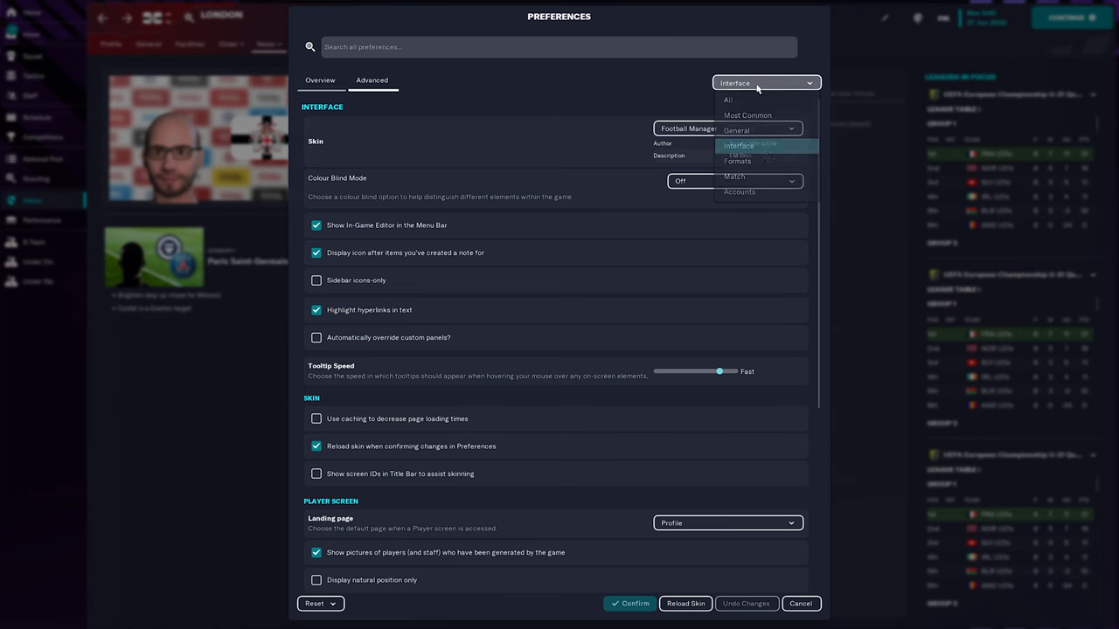
{"action": "scroll", "scroll_direction": "down", "scroll_amount": 3}
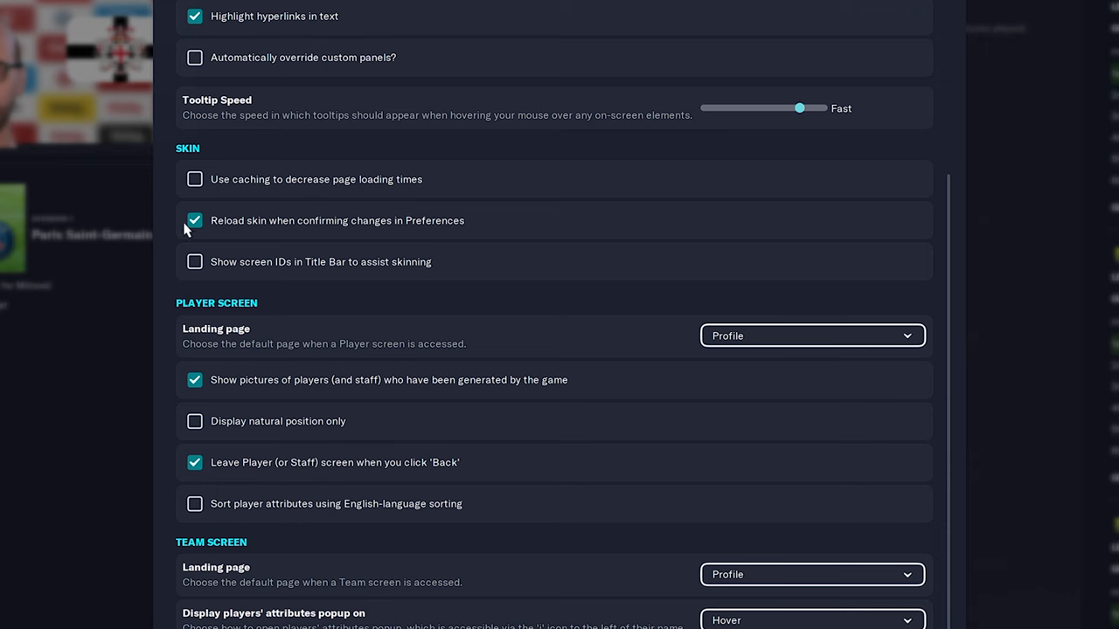
{"action": "mouse_move", "coordinate": [253, 188]}
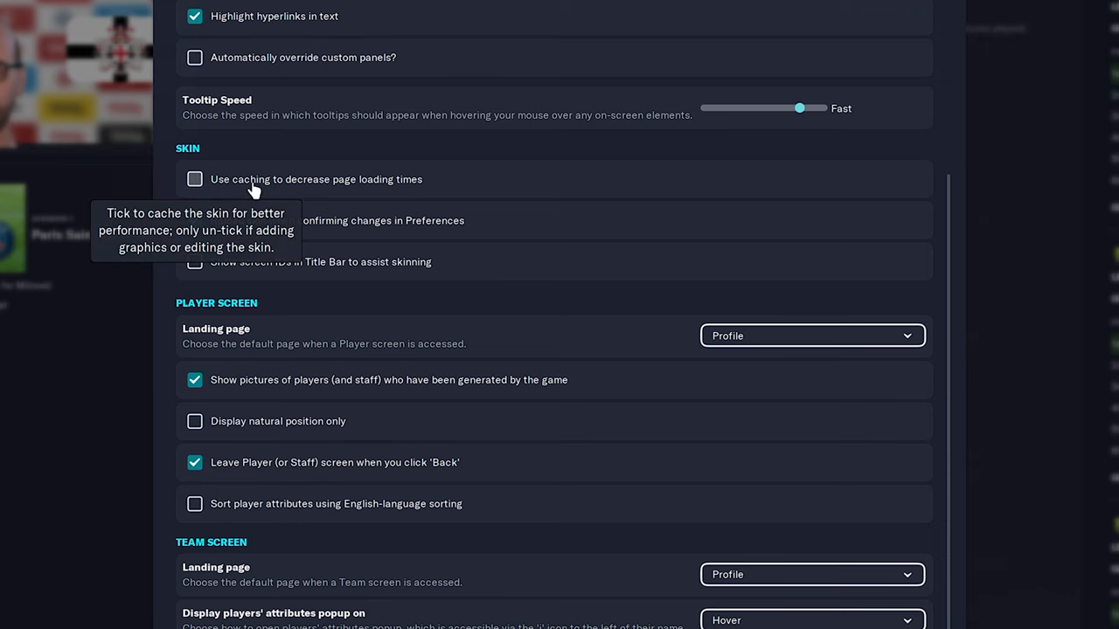
{"action": "mouse_move", "coordinate": [423, 190]}
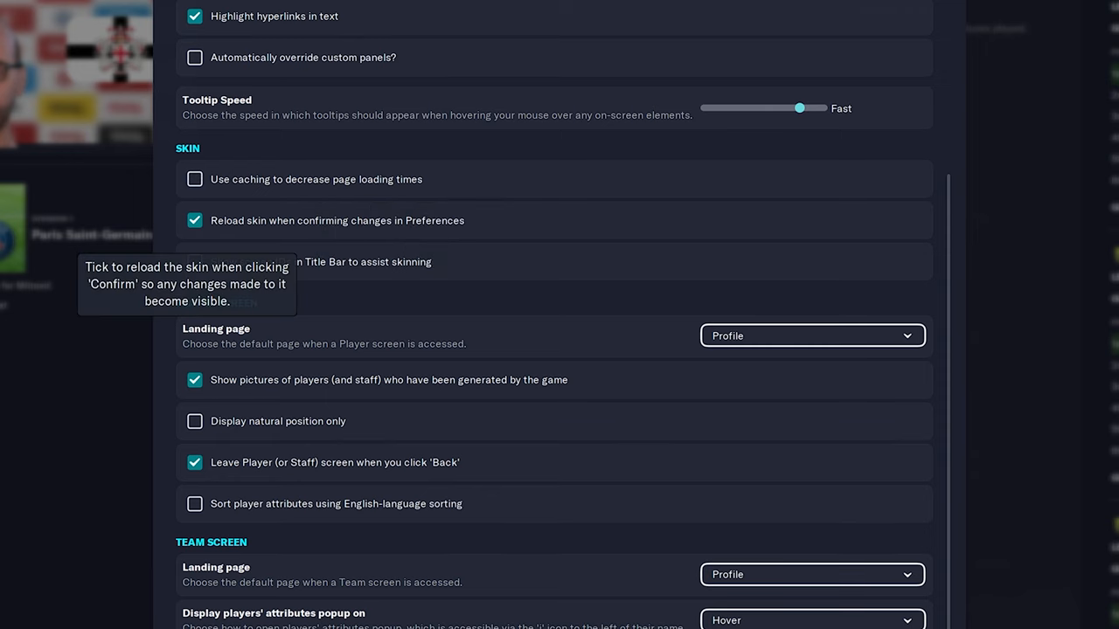
{"action": "mouse_move", "coordinate": [409, 236]}
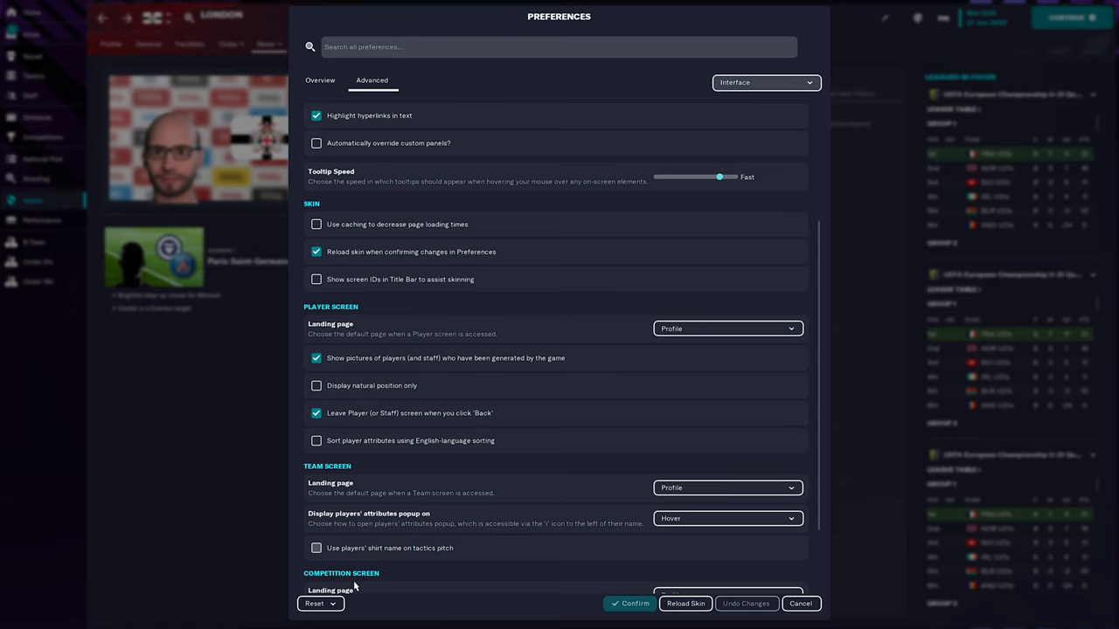
{"action": "left_click", "coordinate": [318, 605]}
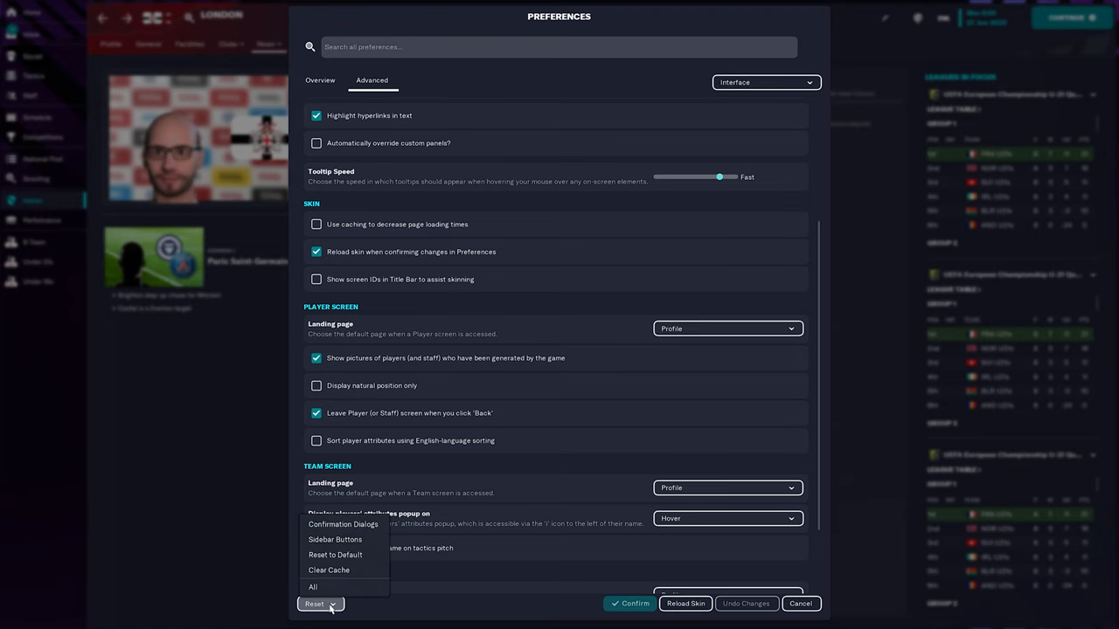
{"action": "mouse_move", "coordinate": [329, 570]}
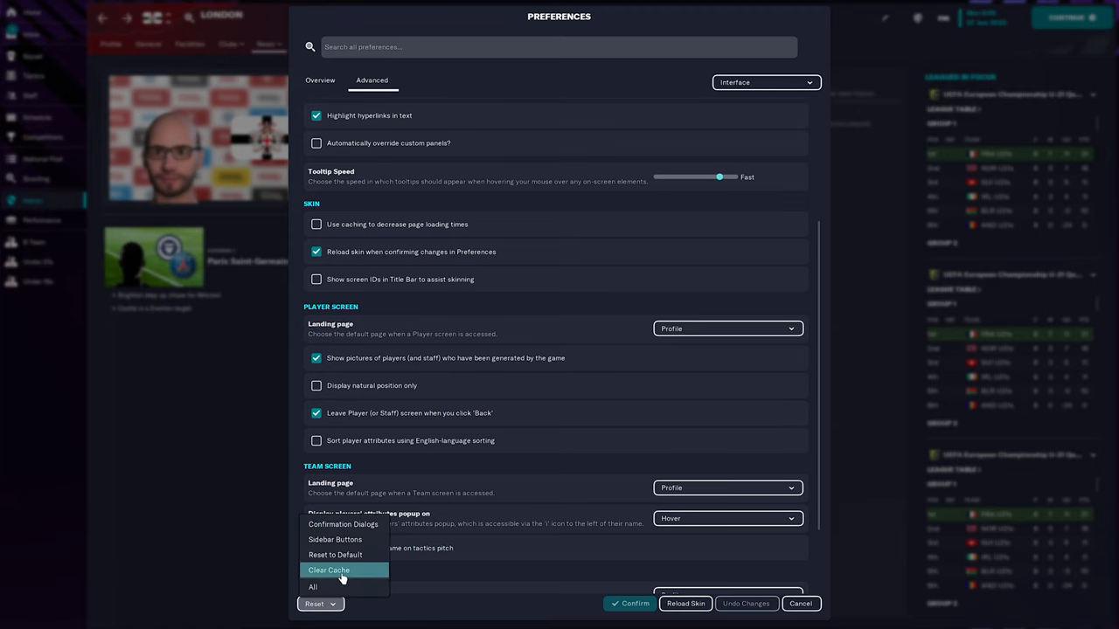